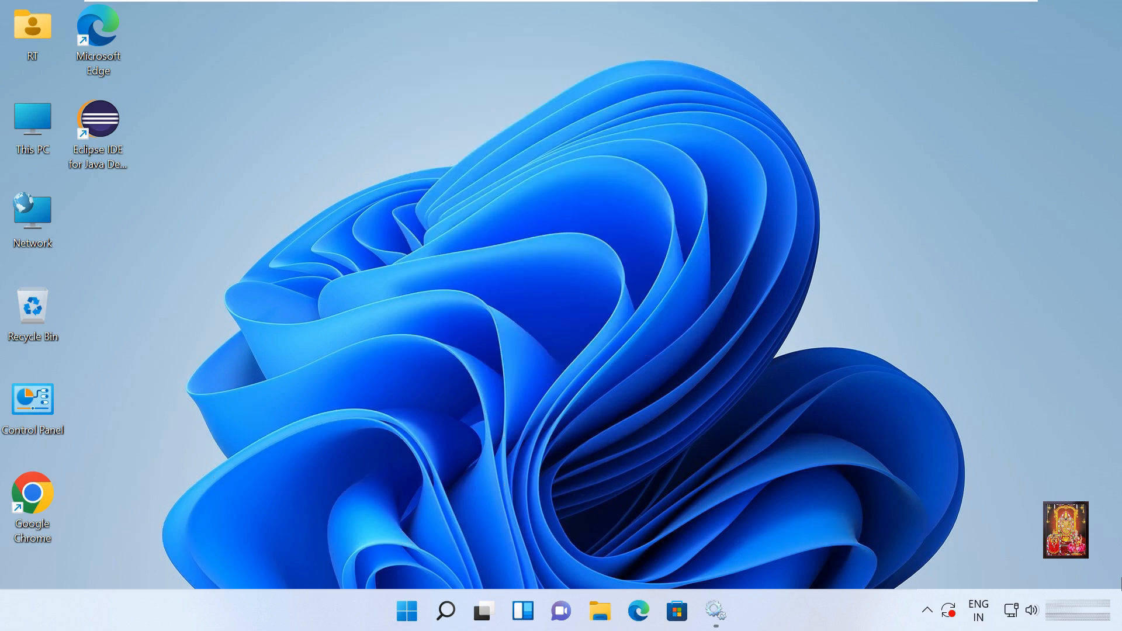
mouse_move(982, 523)
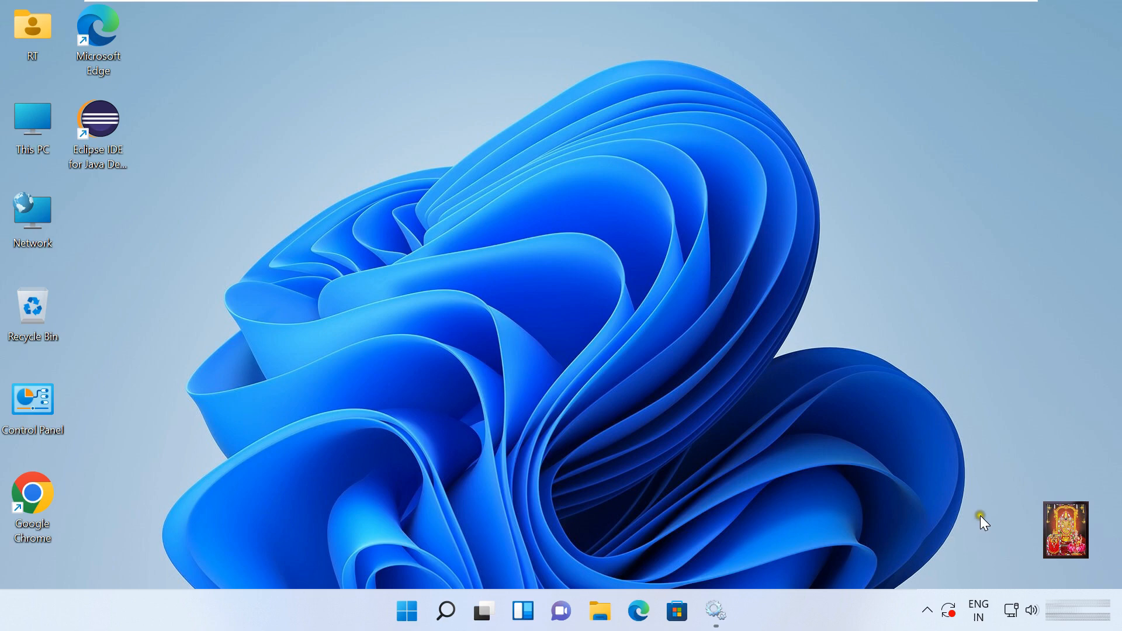
mouse_move(79, 508)
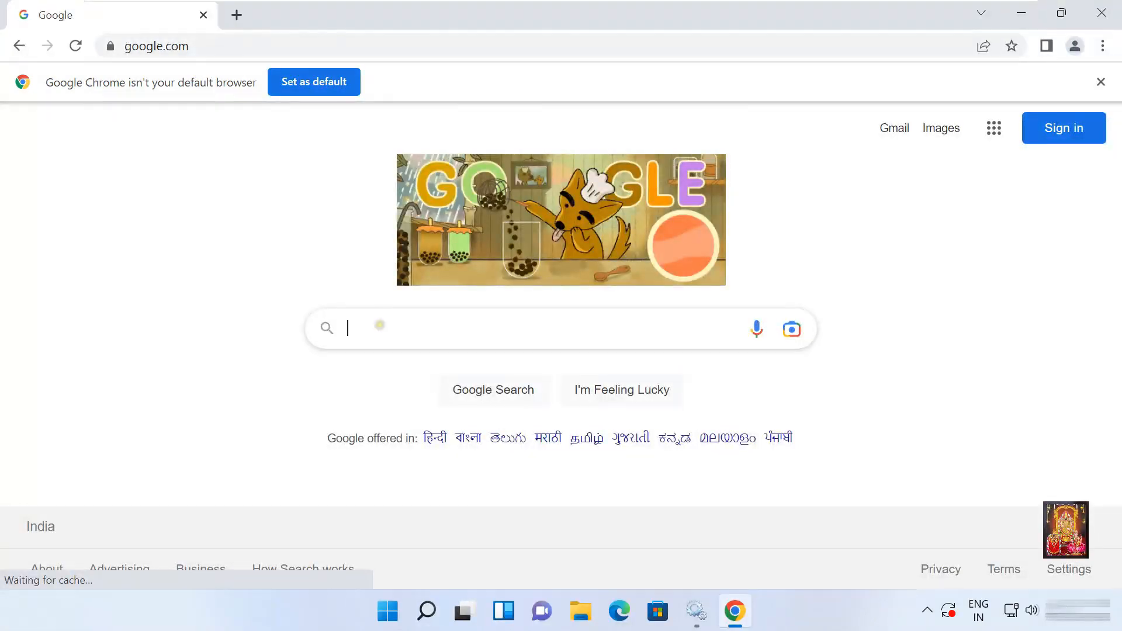
Search Google for 'download advanced systemcare pro' using the suggestion
text(do)
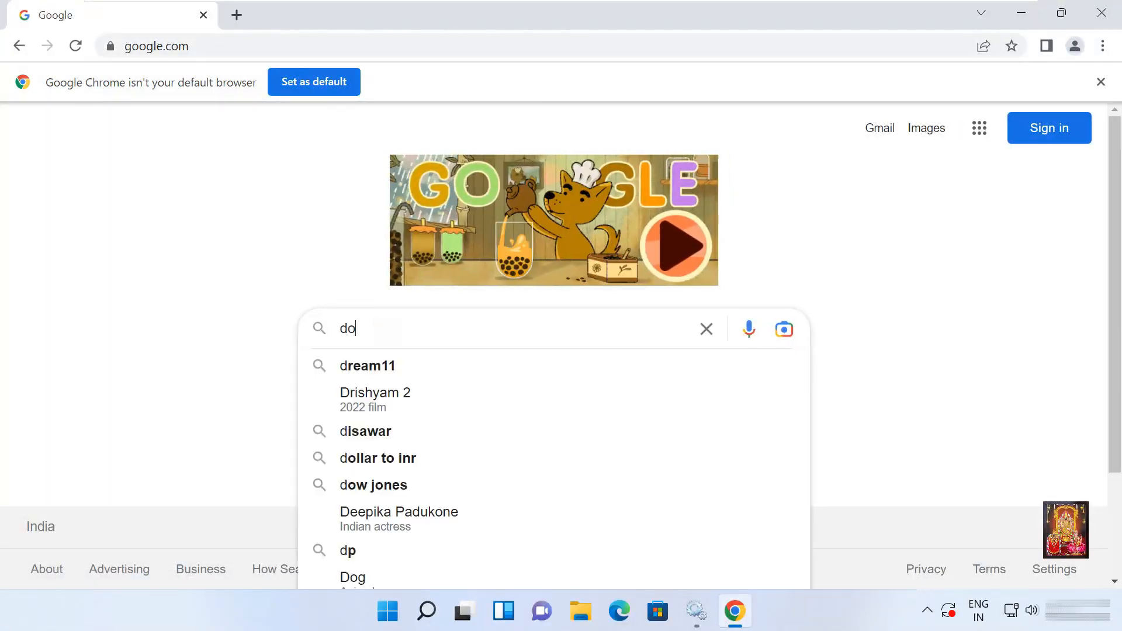
text(wnload a)
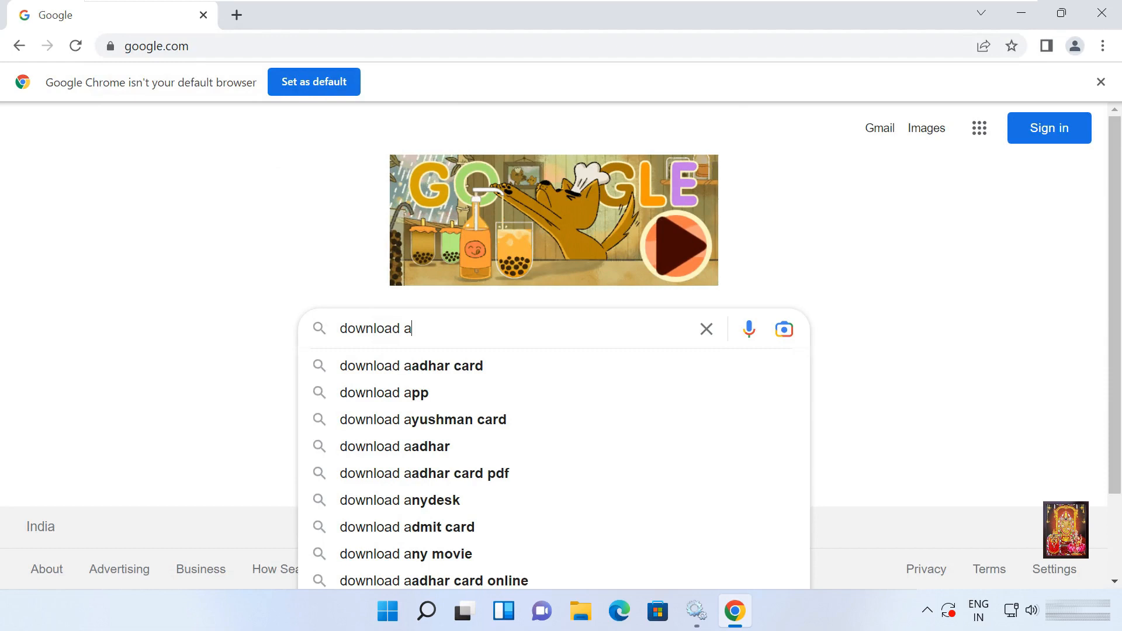
text(dv)
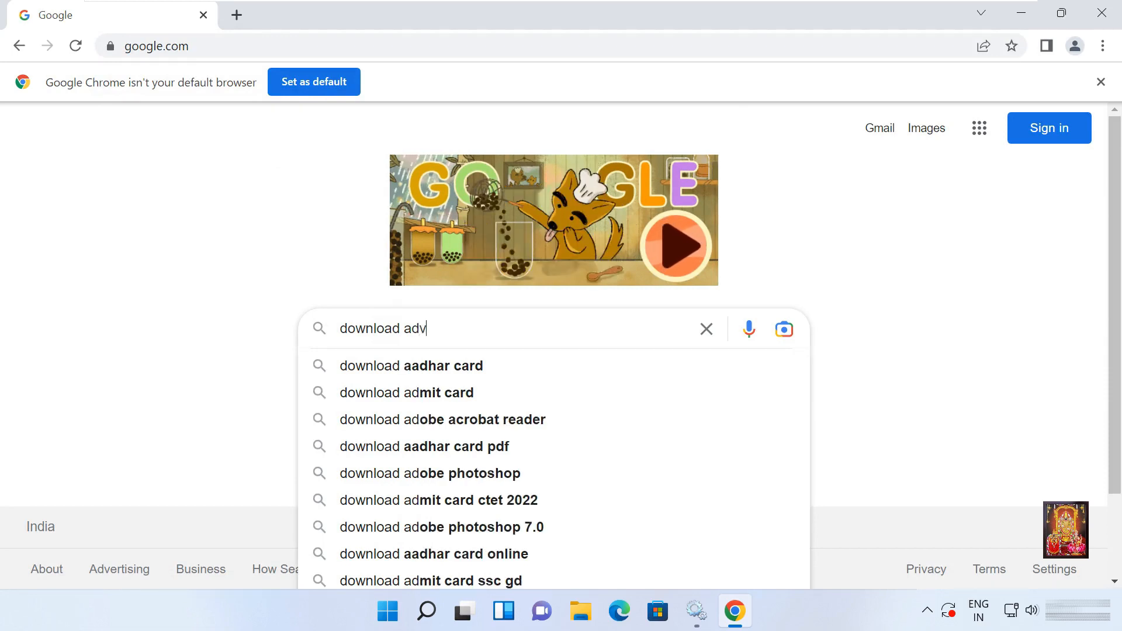
text(ance)
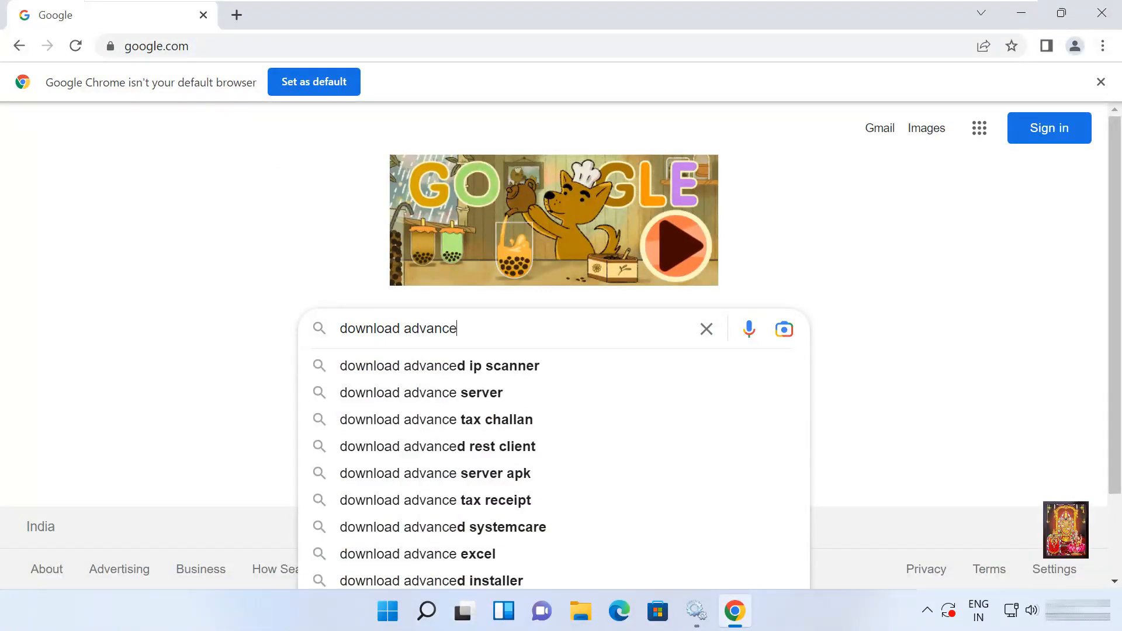
text(d sys)
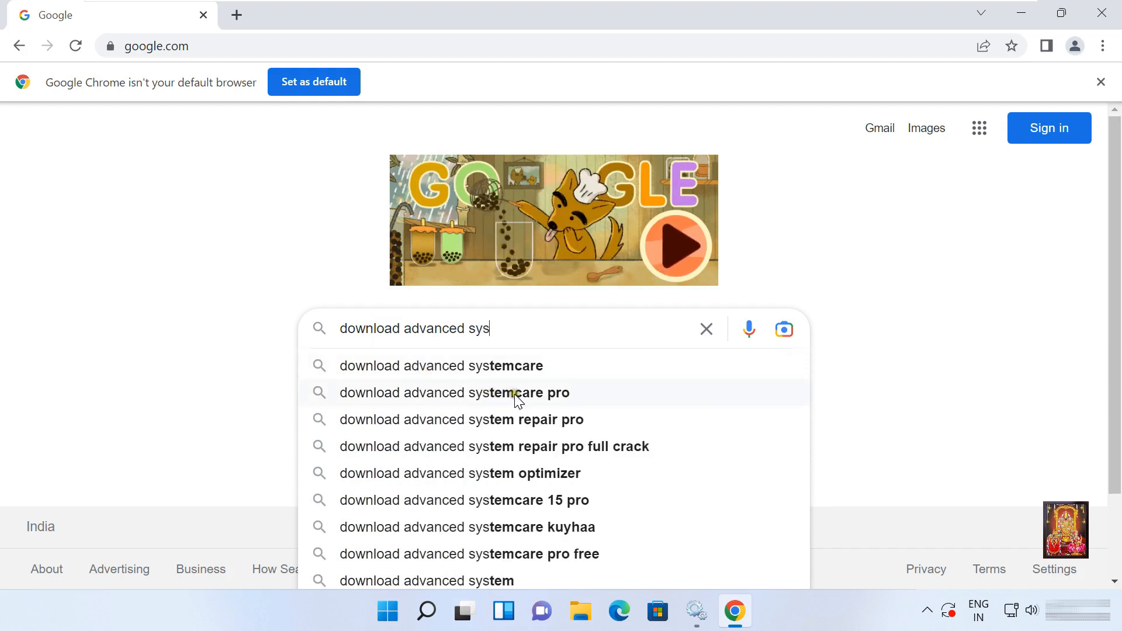
click(454, 392)
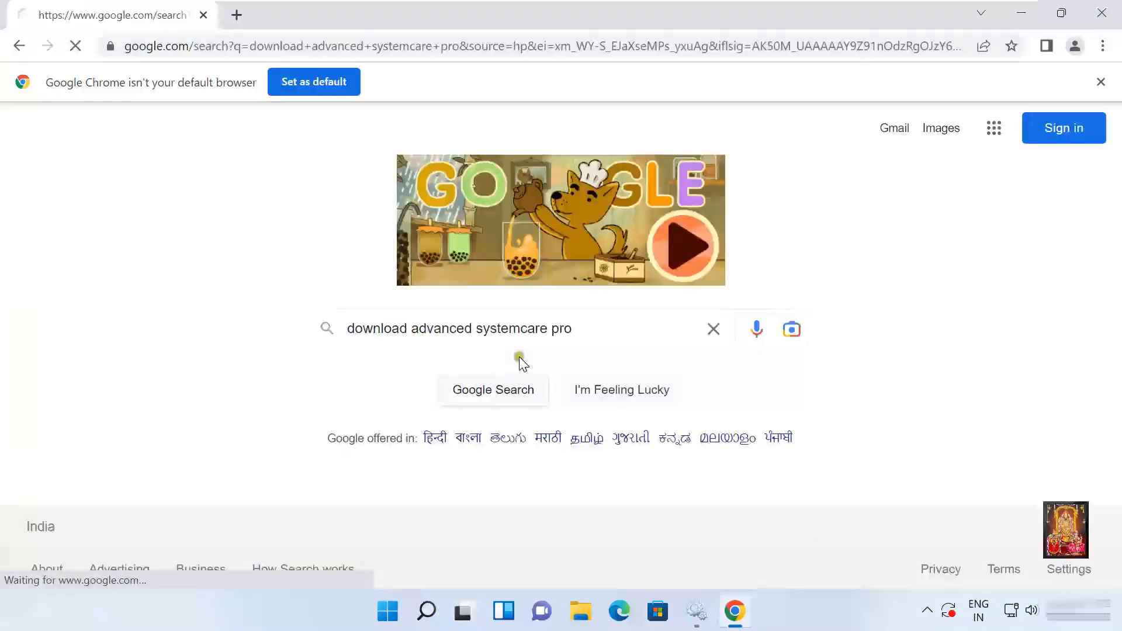
click(492, 390)
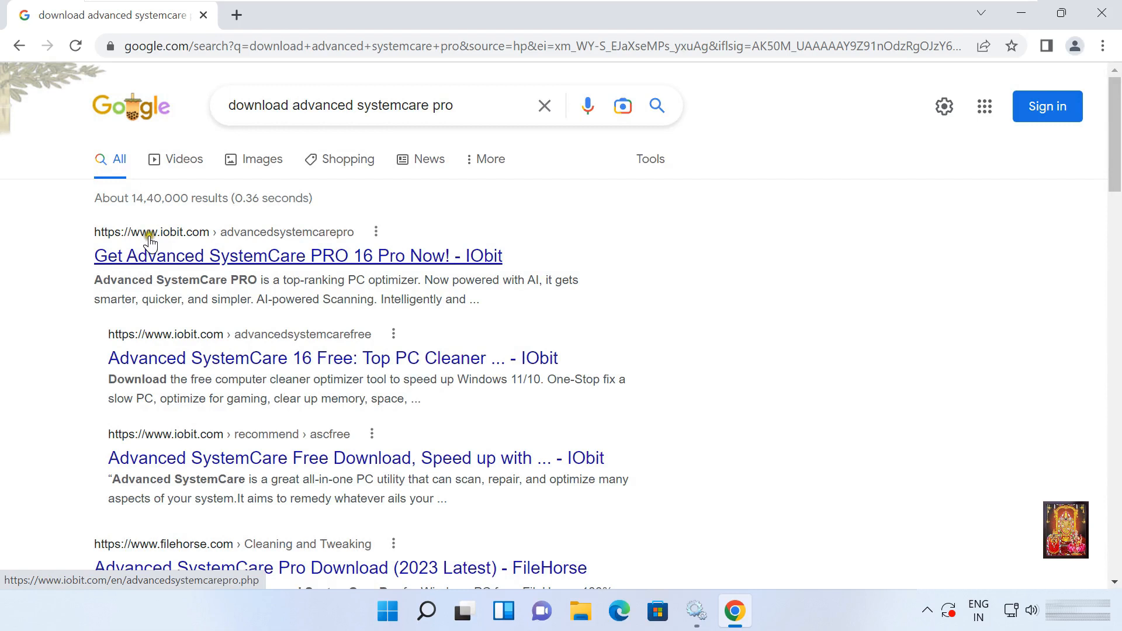
mouse_move(191, 243)
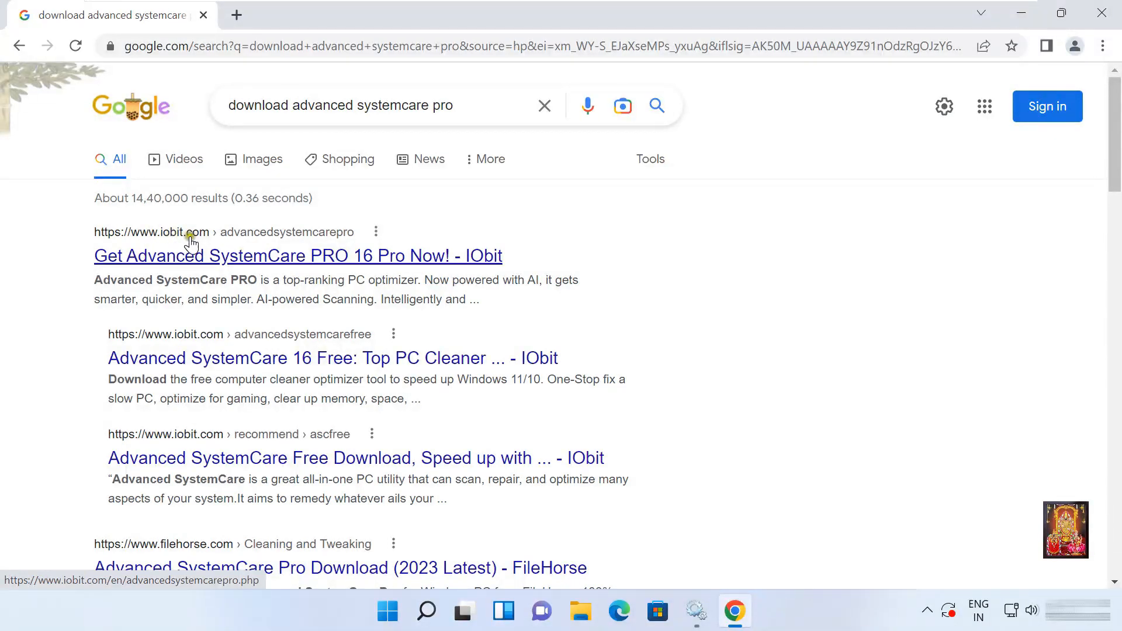
Open IObit's Advanced SystemCare 16 PRO page and start the Free Download
click(297, 256)
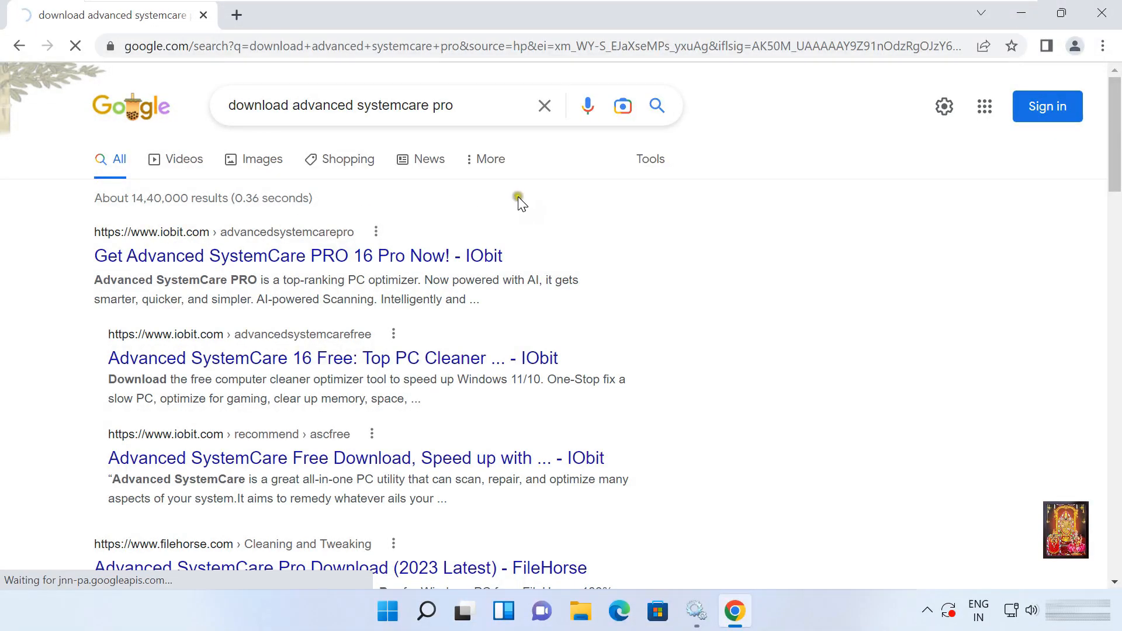
click(298, 256)
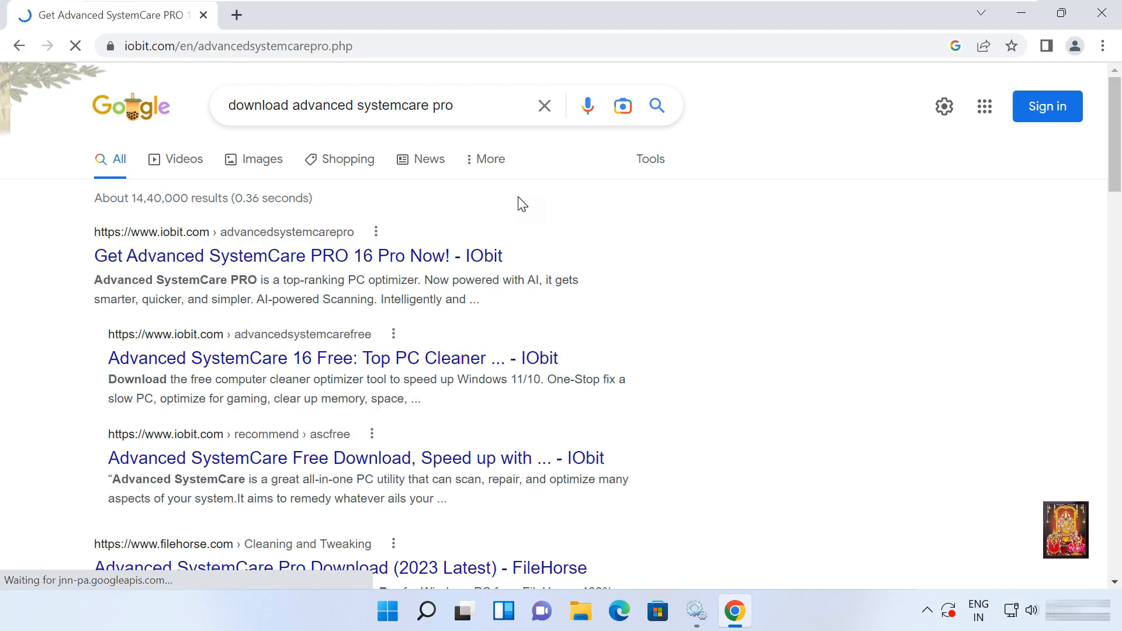
click(297, 256)
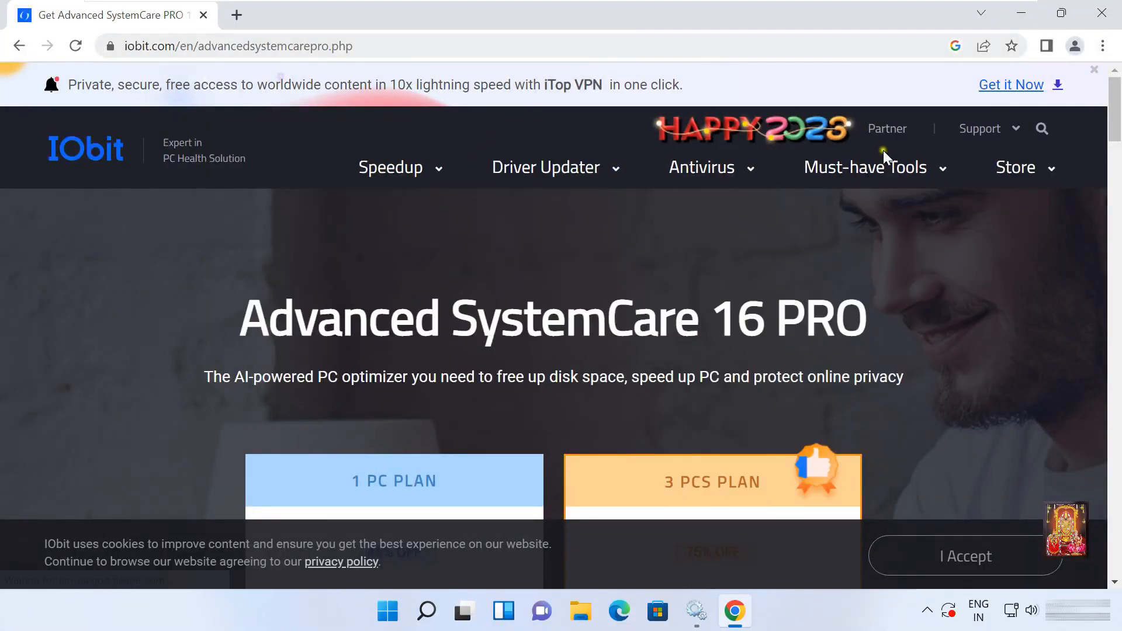
scroll(down, 3)
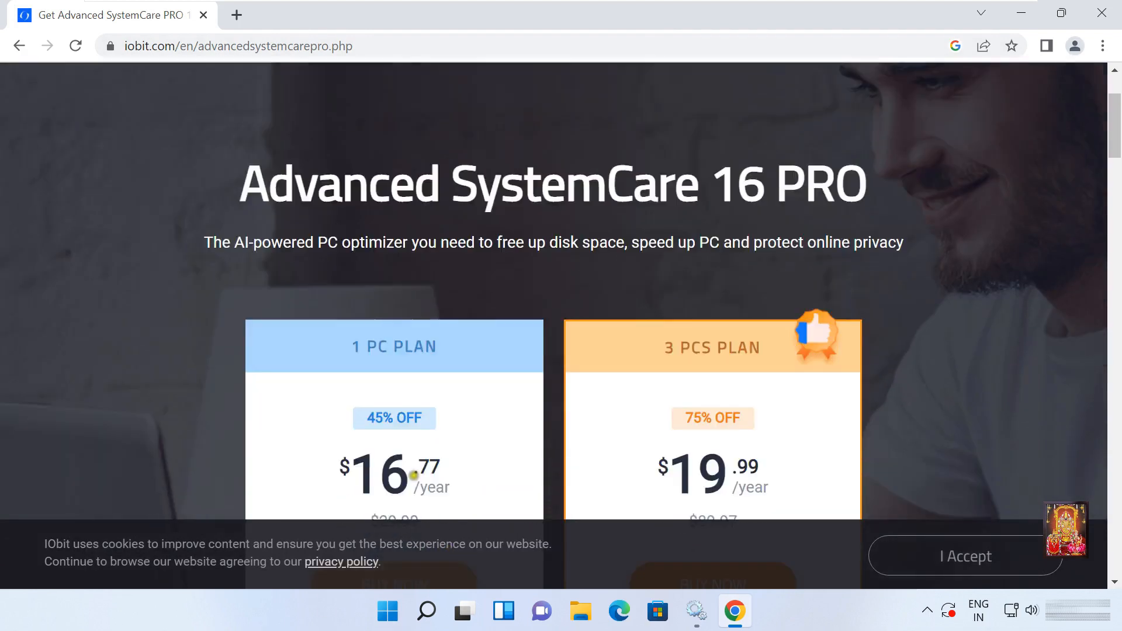
scroll(down, 3)
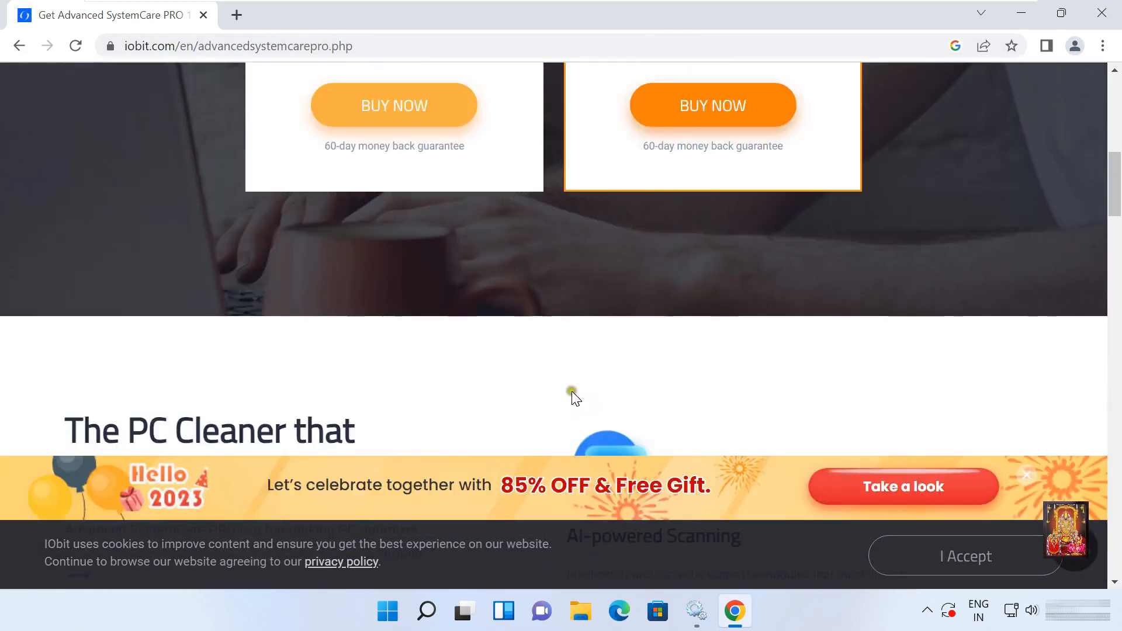
scroll(down, 3)
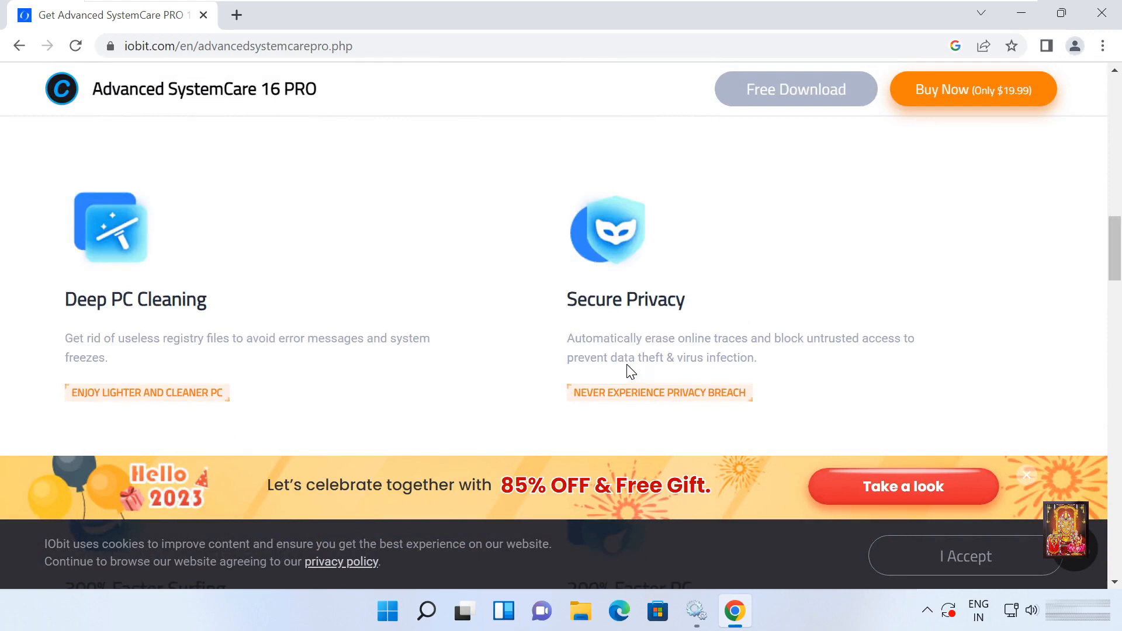
mouse_move(796, 89)
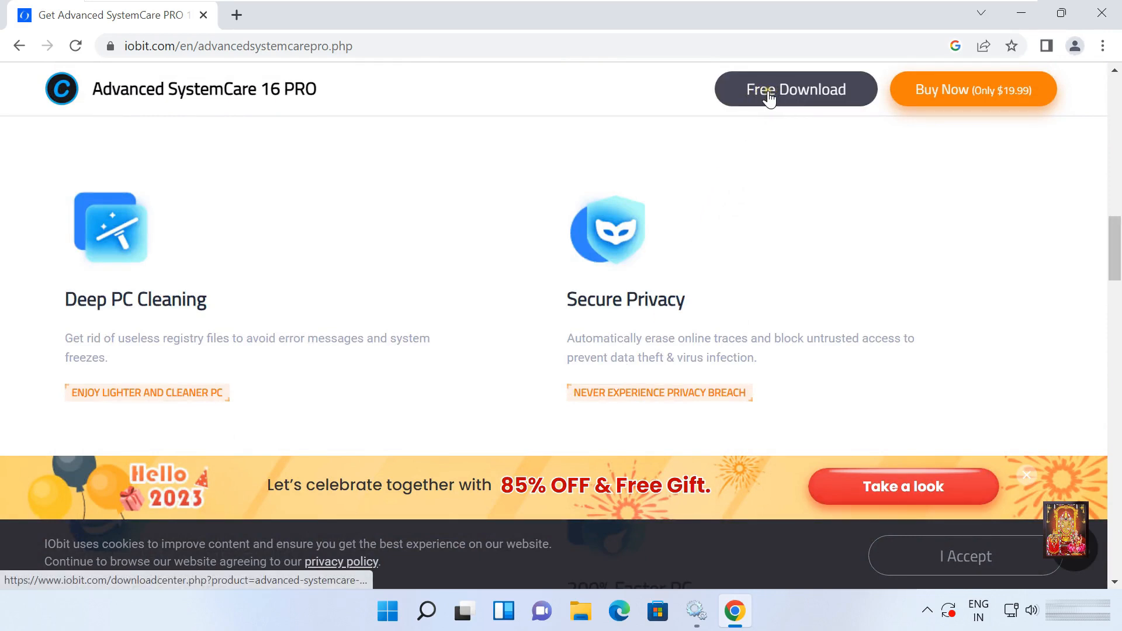
click(795, 88)
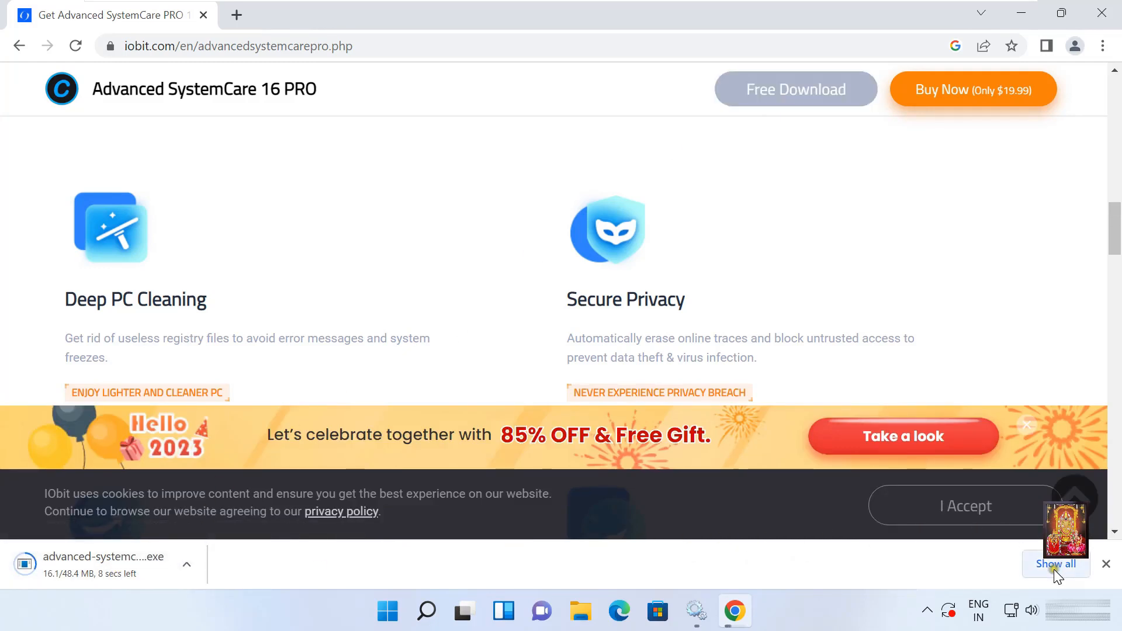
Open Chrome's Downloads page listing advanced-systemcare-setup.exe
click(1056, 564)
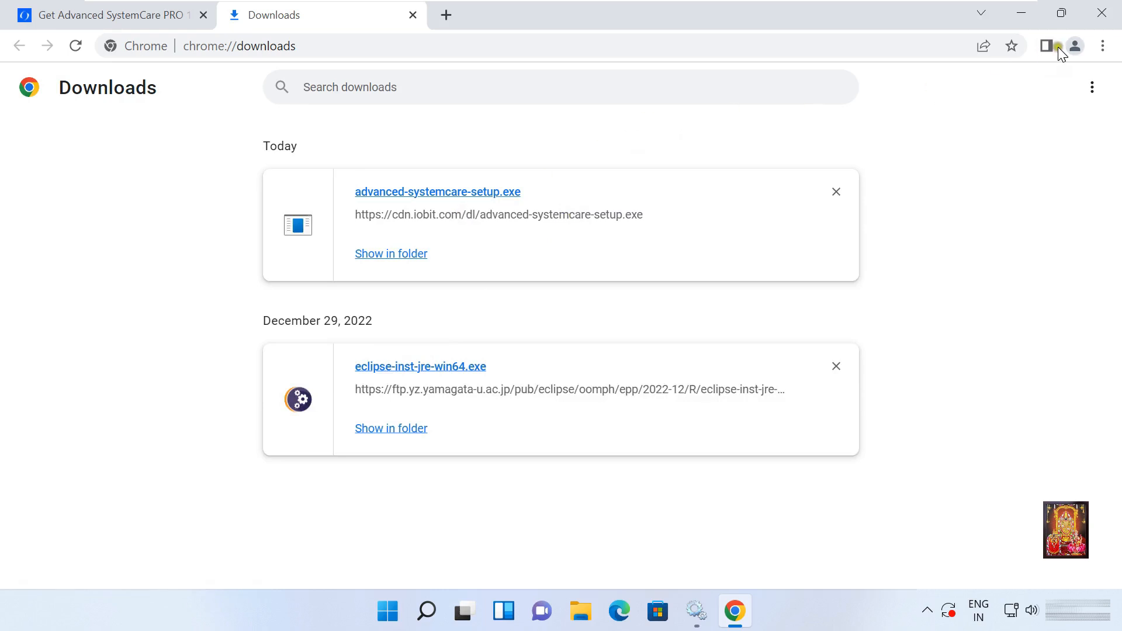
Close Google Chrome to return to the desktop
click(1021, 13)
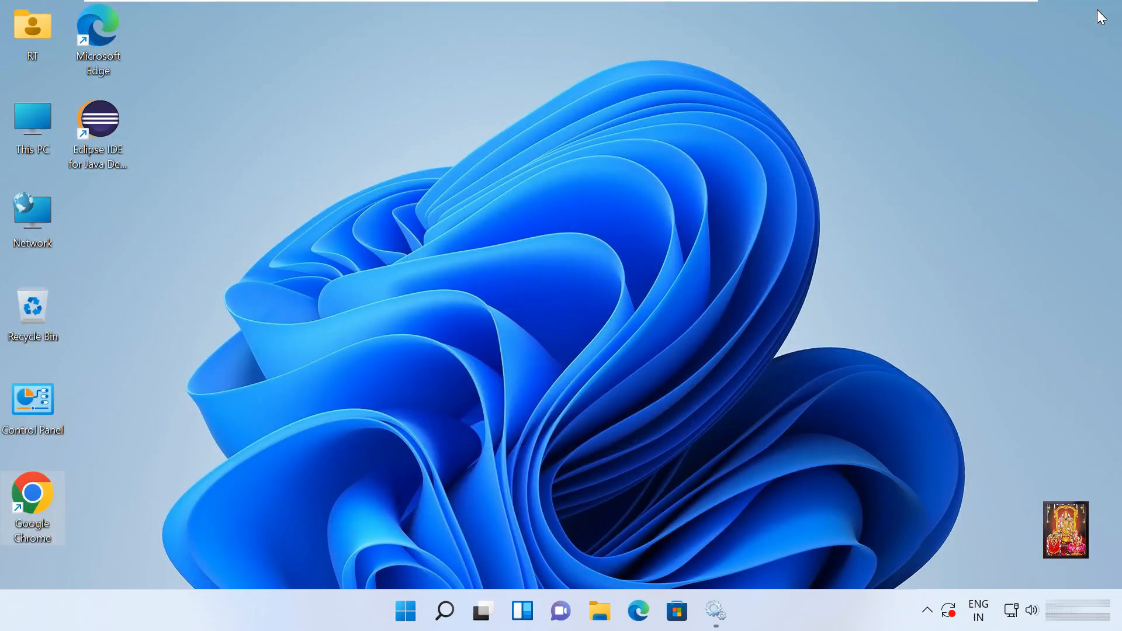
mouse_move(351, 356)
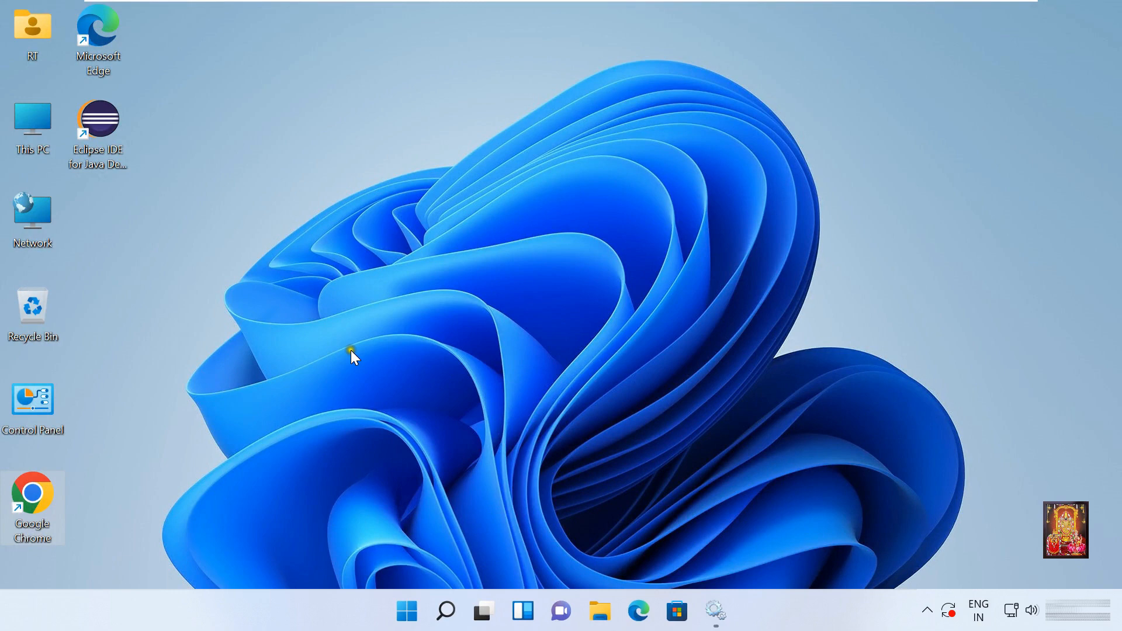
mouse_move(351, 361)
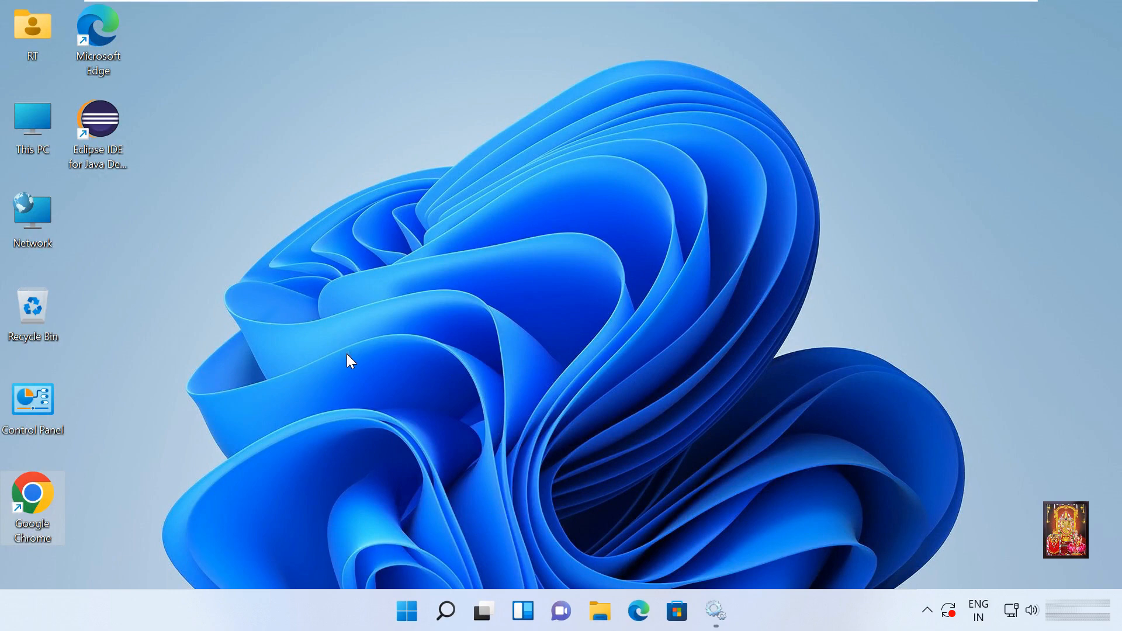
Run advanced-systemcare-setup from Downloads, close Explorer, and approve User Account Control
double_click(32, 121)
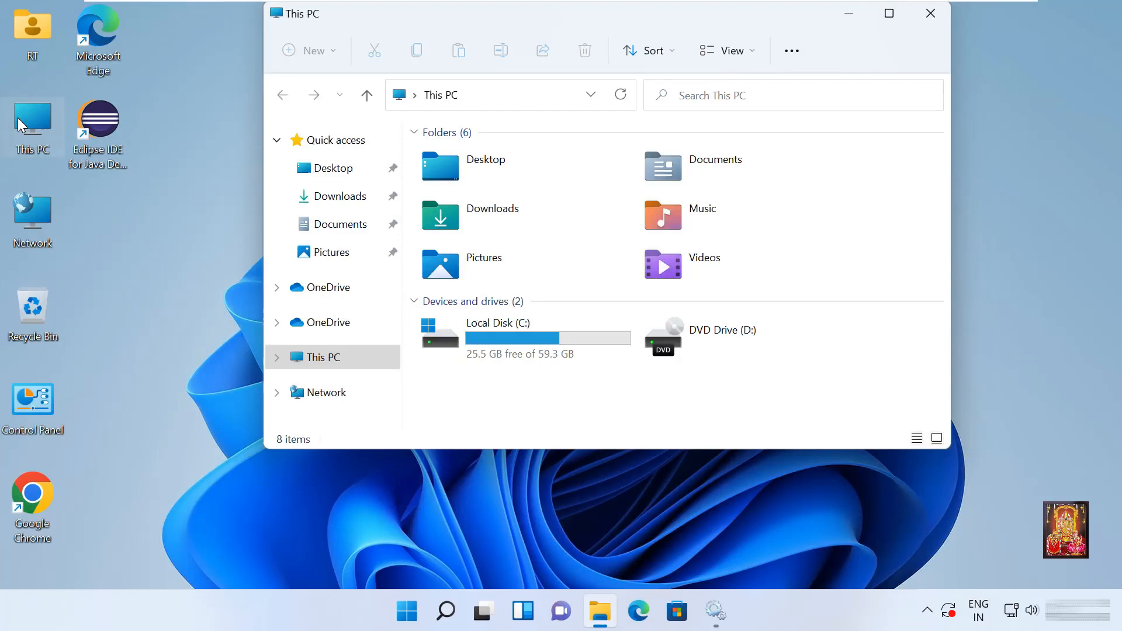
click(341, 196)
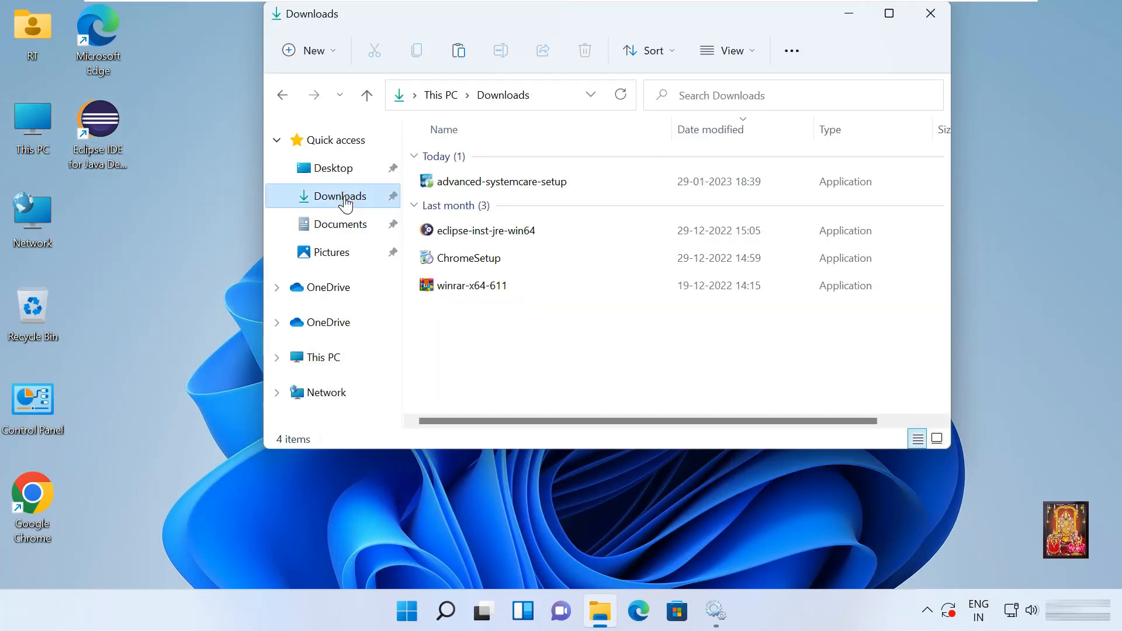
click(501, 181)
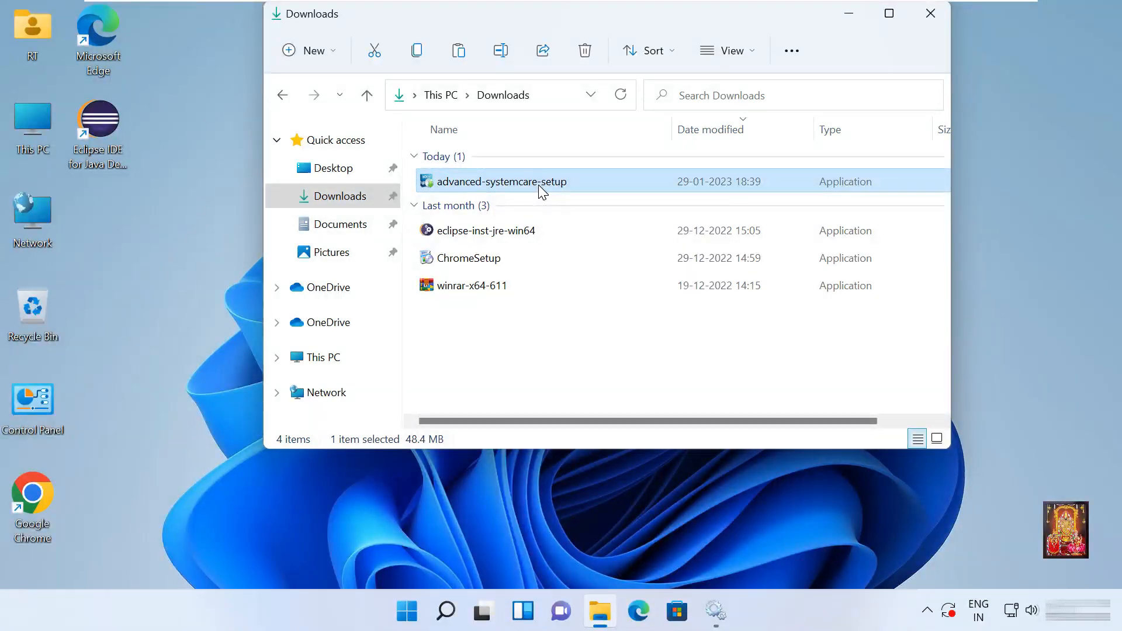
right_click(498, 181)
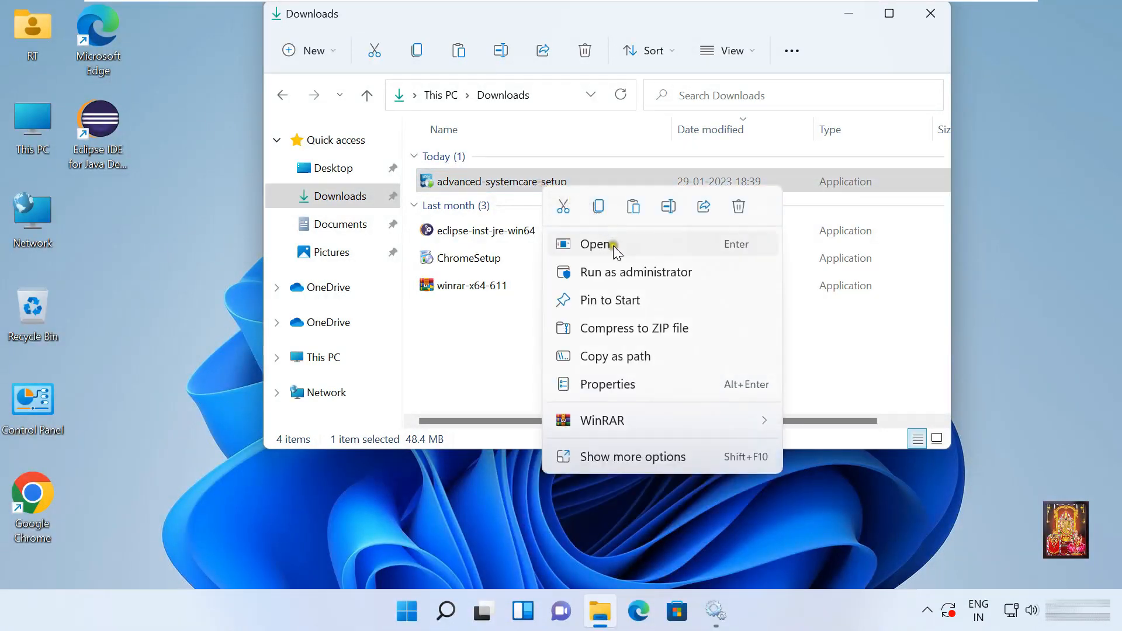
click(617, 252)
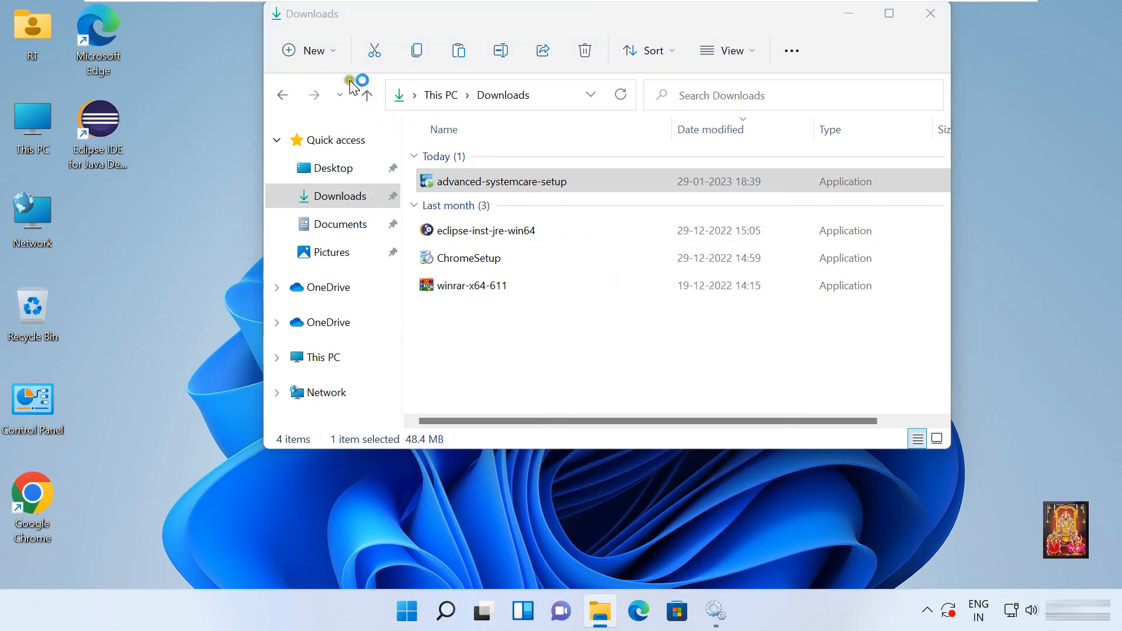
mouse_move(930, 14)
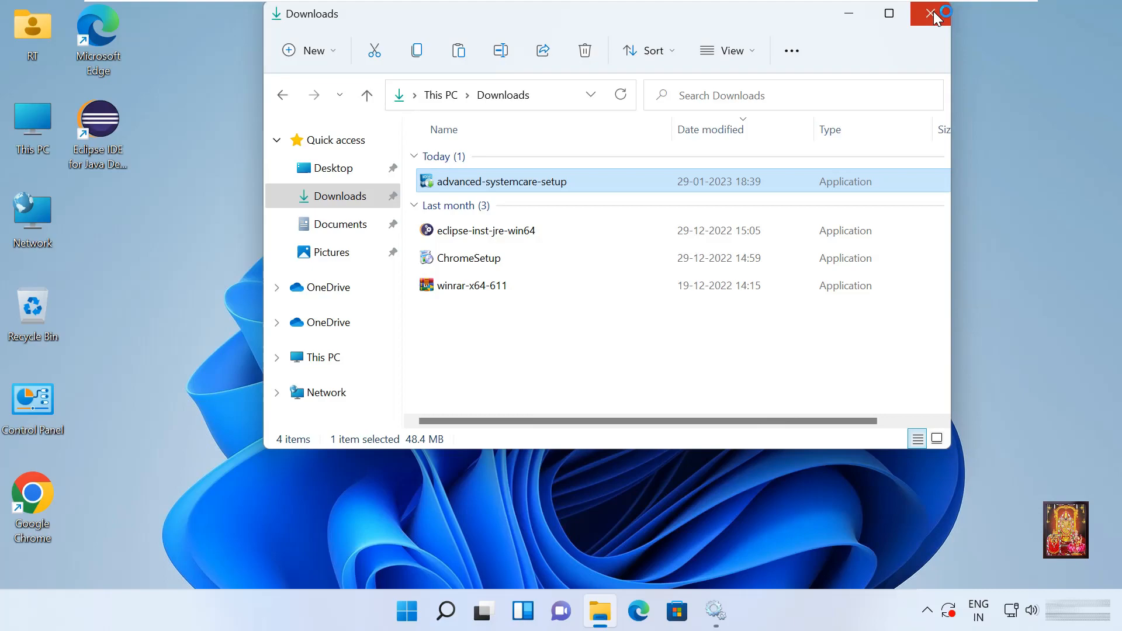
click(930, 13)
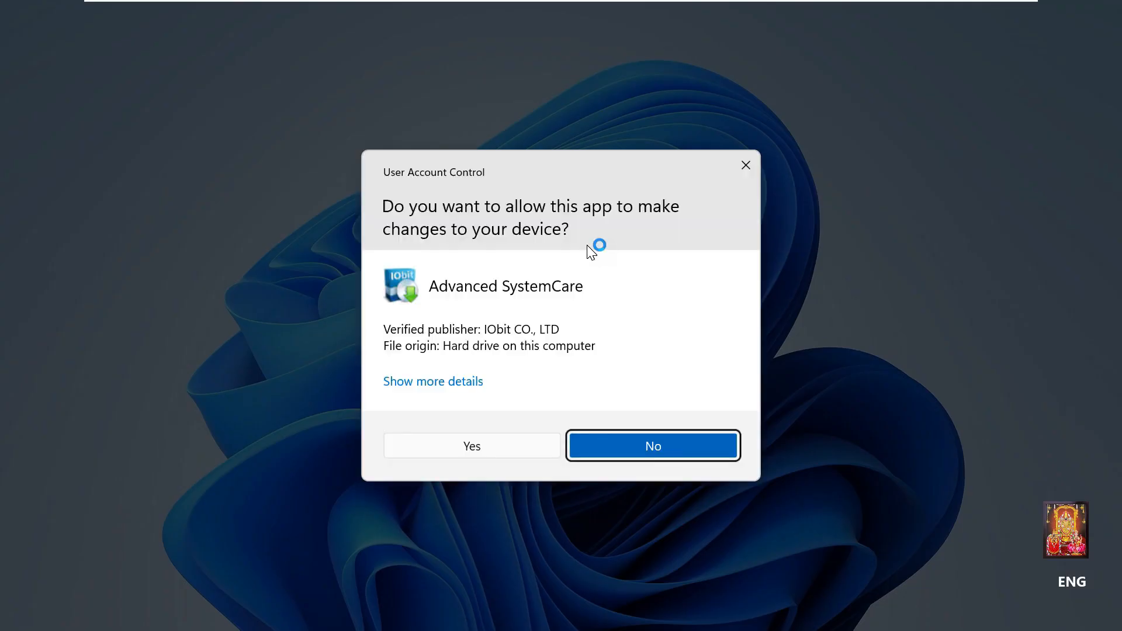
click(653, 446)
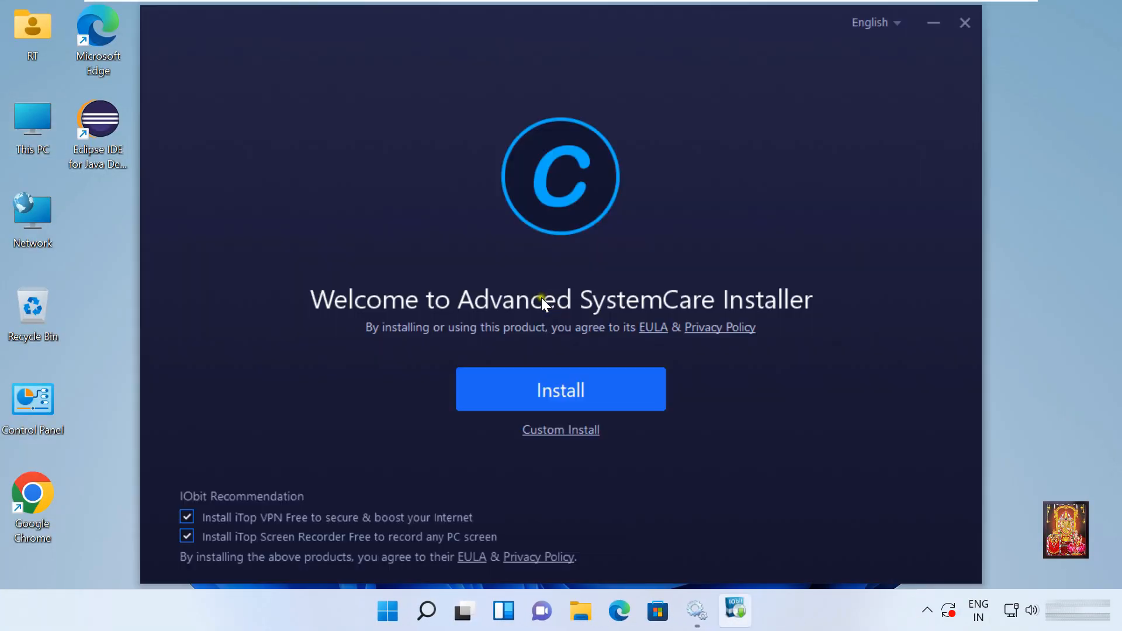
mouse_move(596, 344)
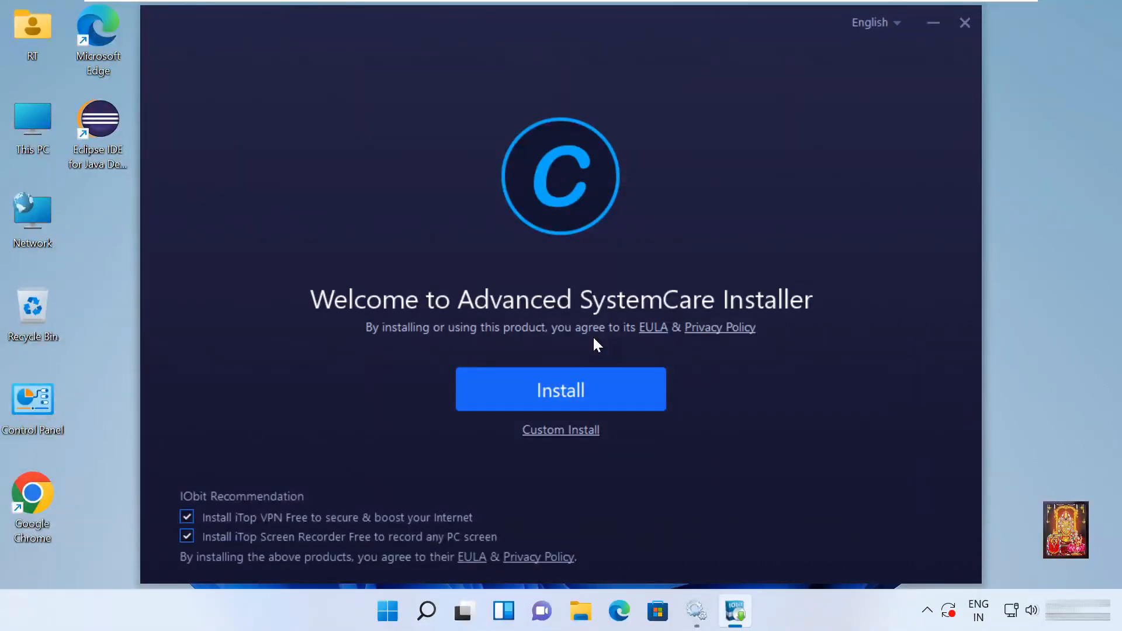
mouse_move(329, 473)
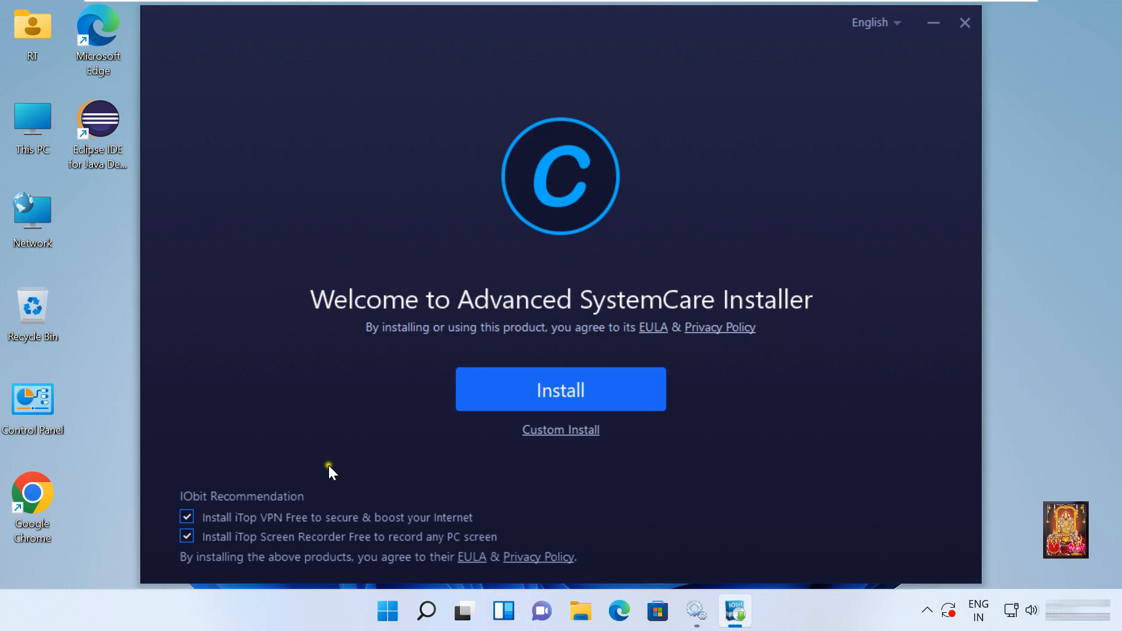
mouse_move(305, 526)
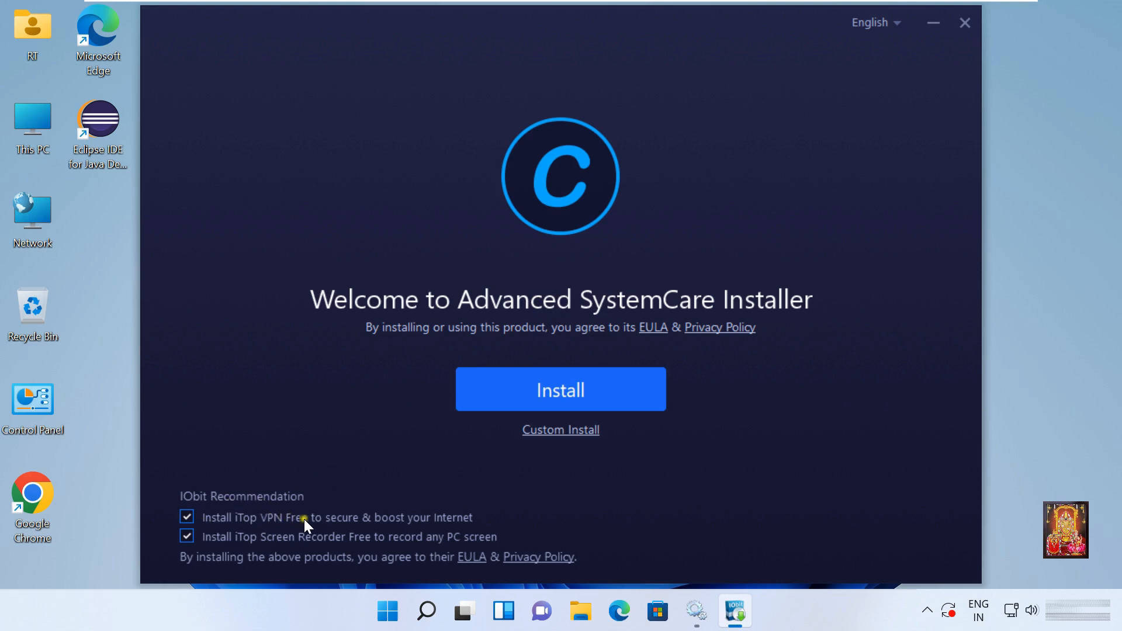
Uncheck the iTop VPN Free and iTop Screen Recorder Free install options
click(186, 517)
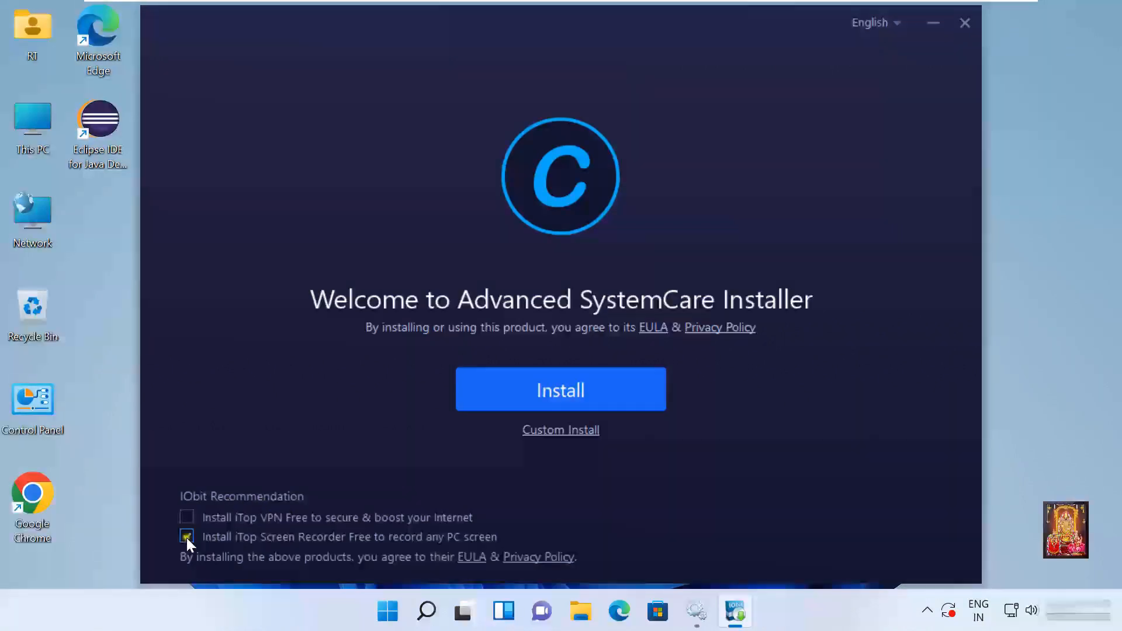
click(186, 536)
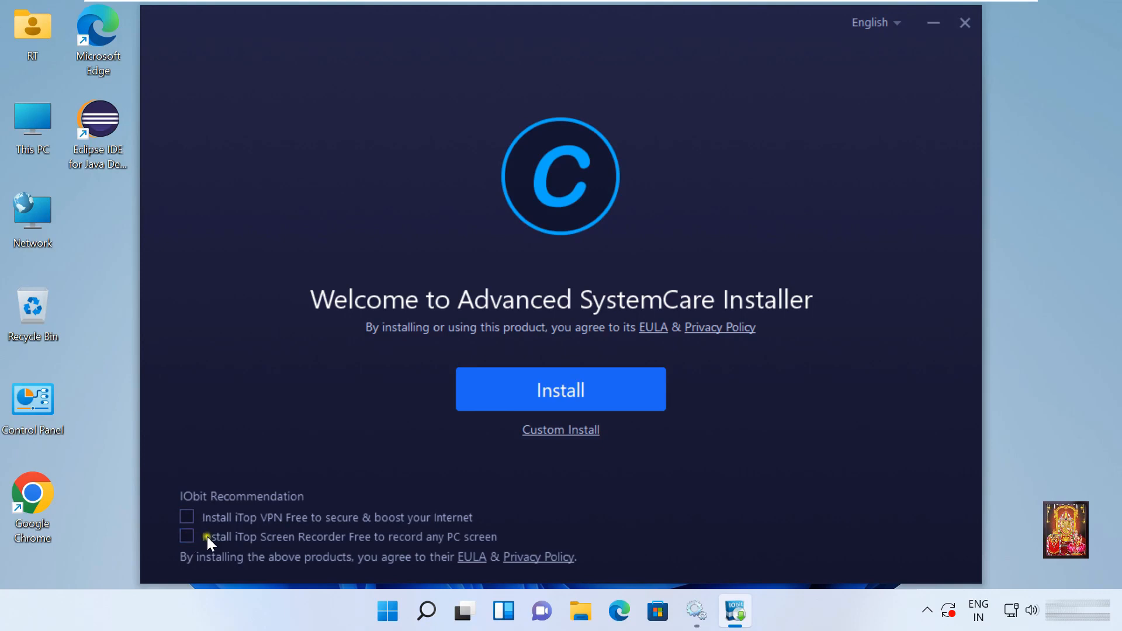
mouse_move(334, 506)
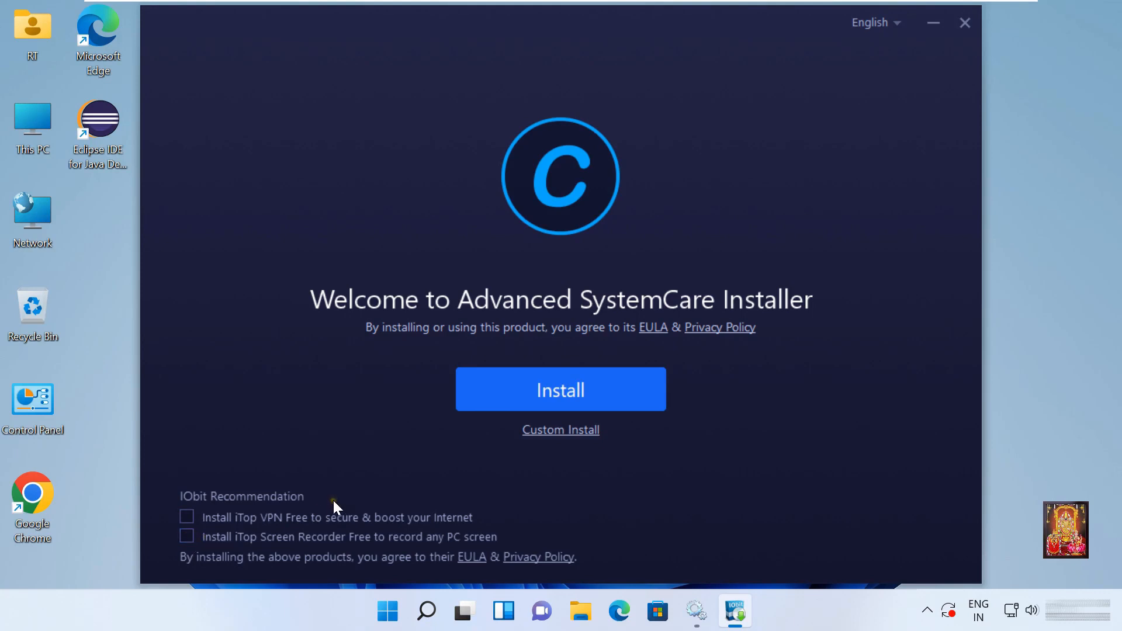
mouse_move(560, 431)
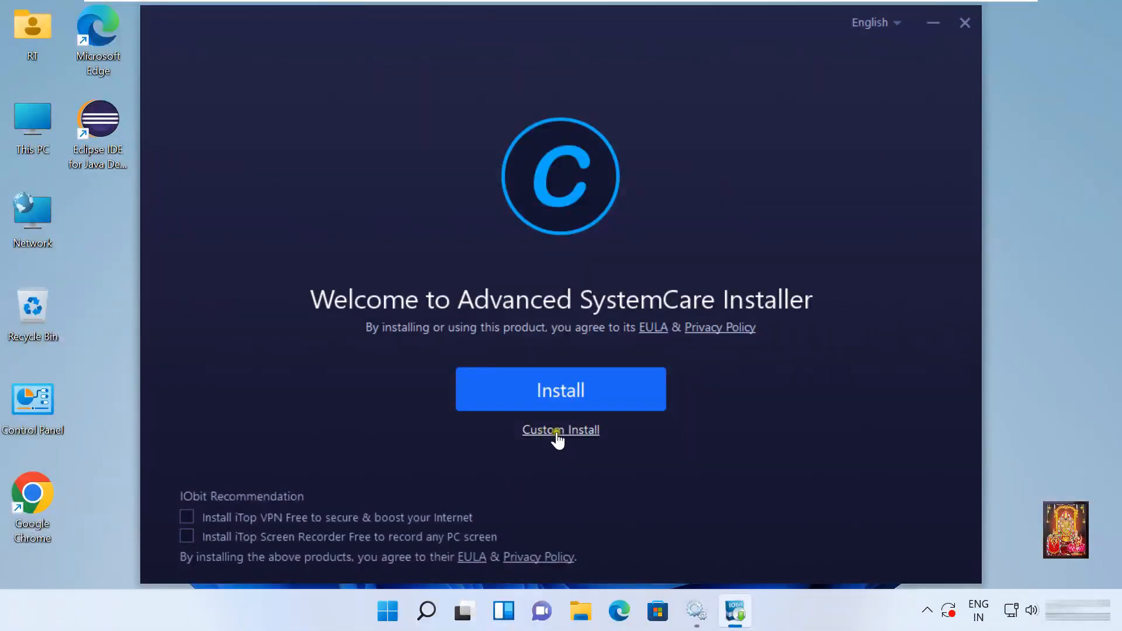
click(561, 429)
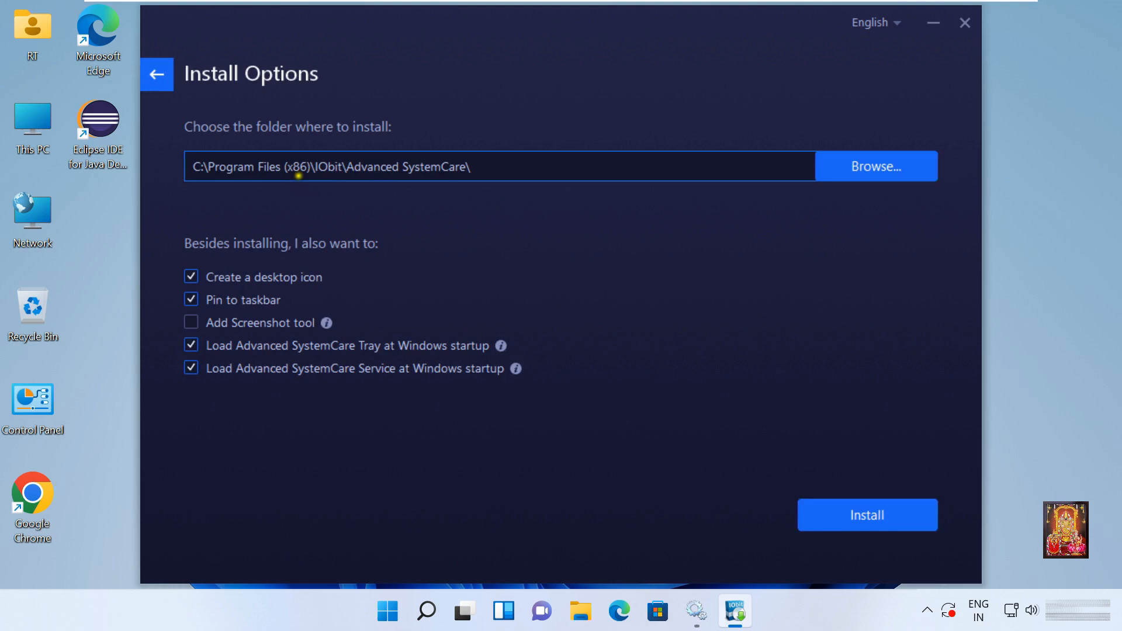
mouse_move(431, 189)
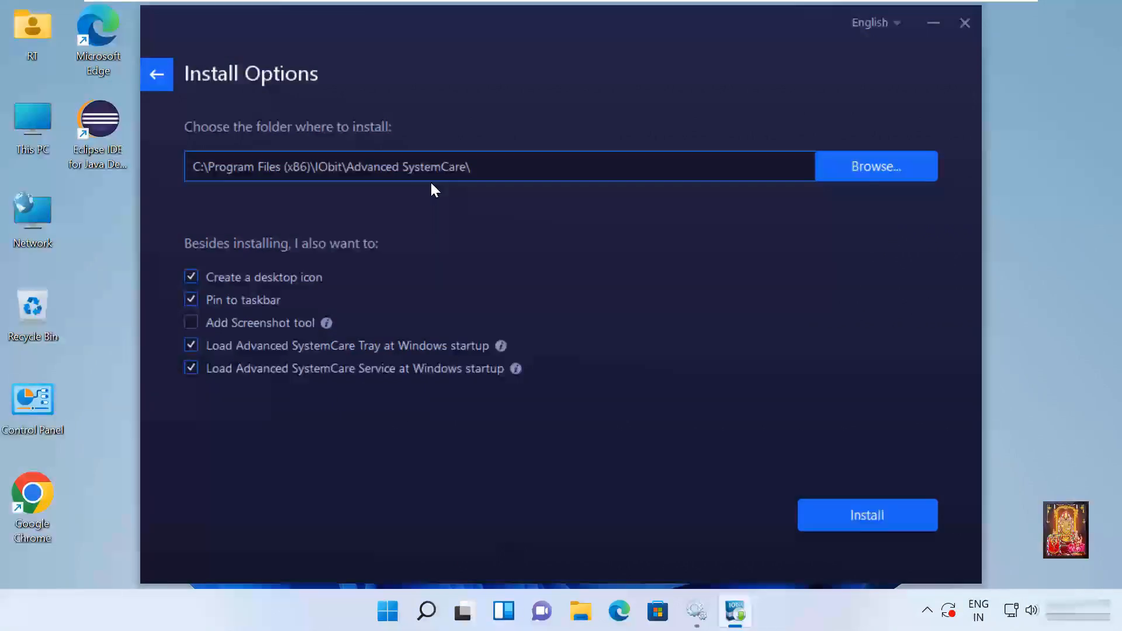
mouse_move(348, 265)
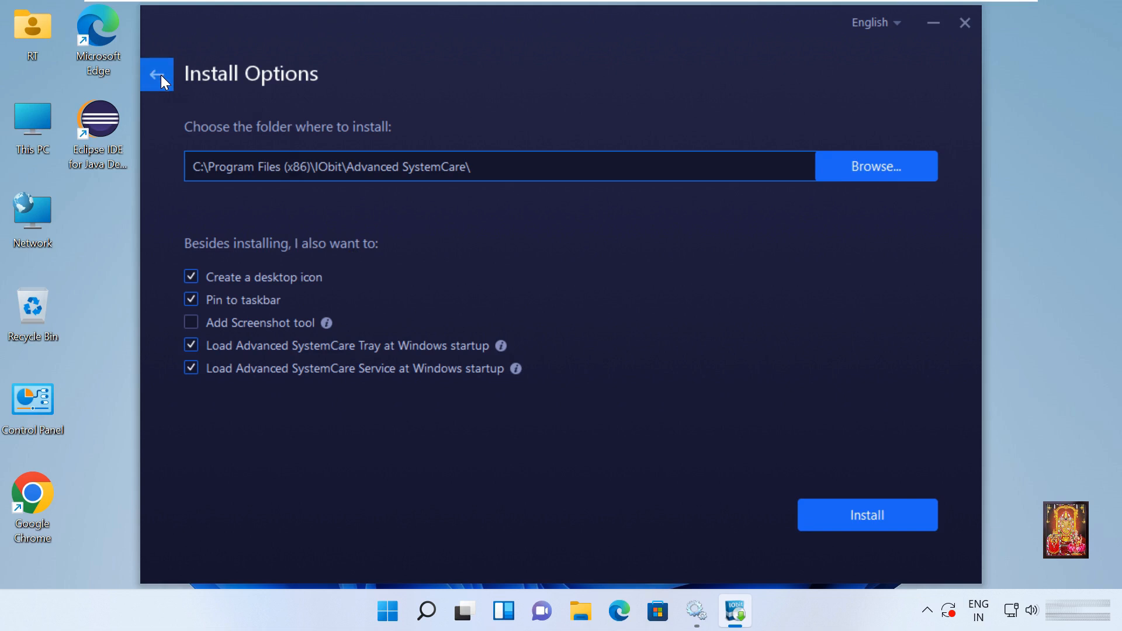
click(156, 75)
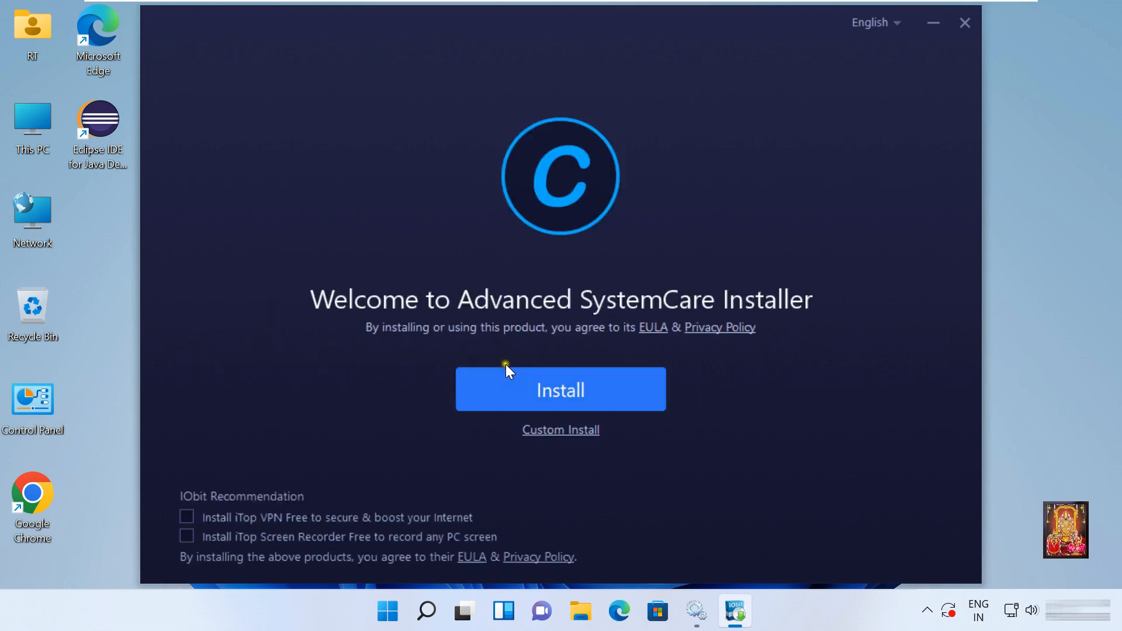
Install Advanced SystemCare, accepting the iTop PDF offer
click(561, 389)
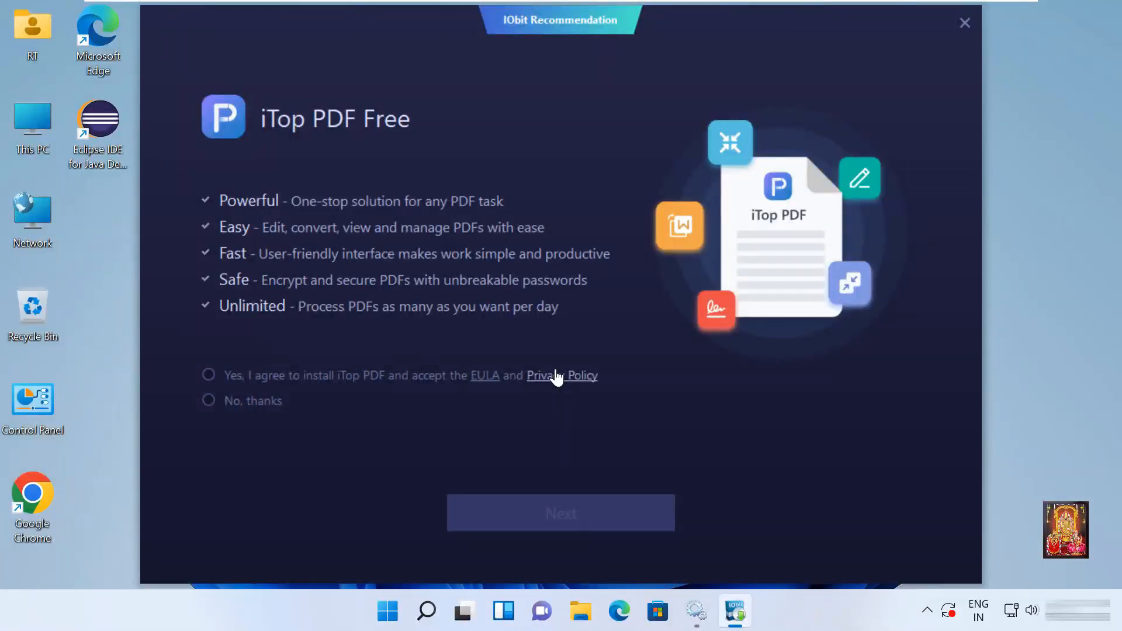
mouse_move(357, 378)
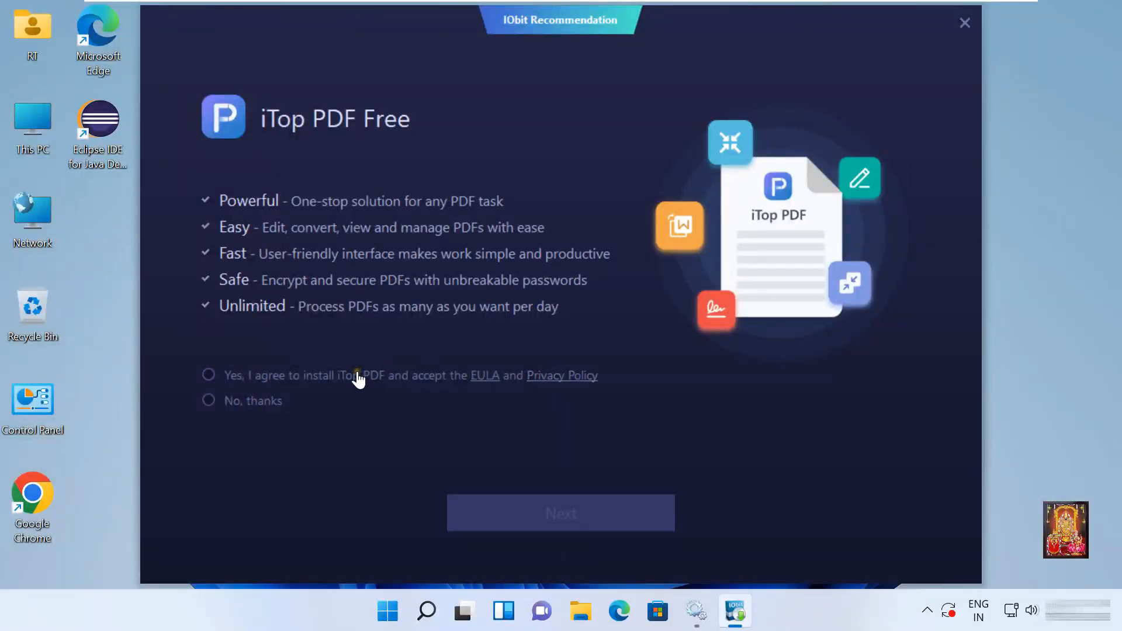
click(208, 375)
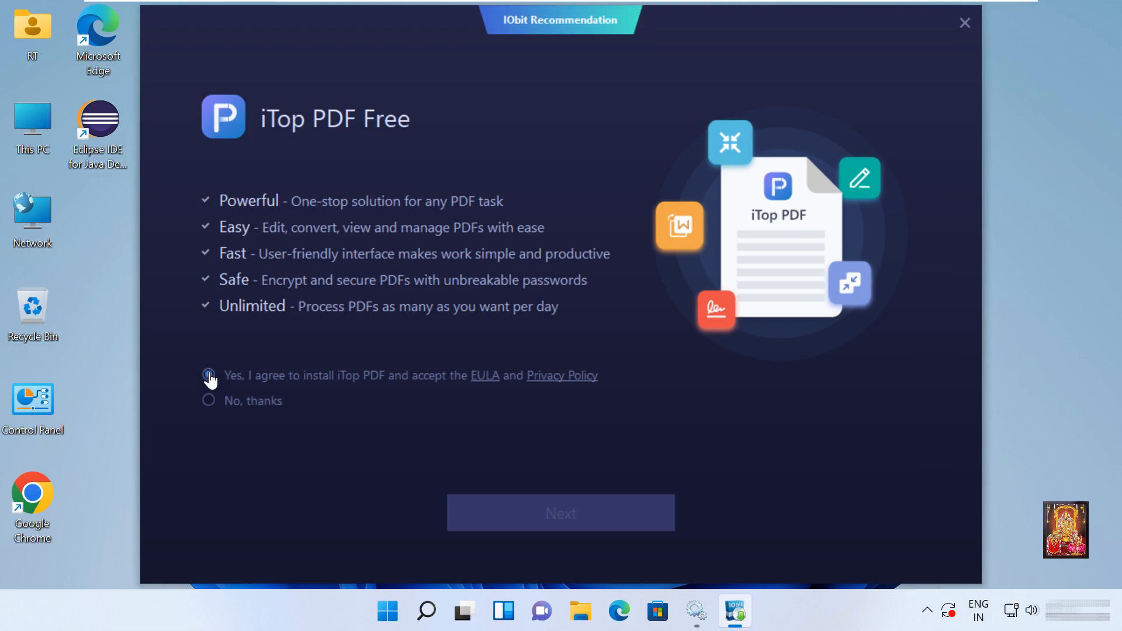
click(208, 375)
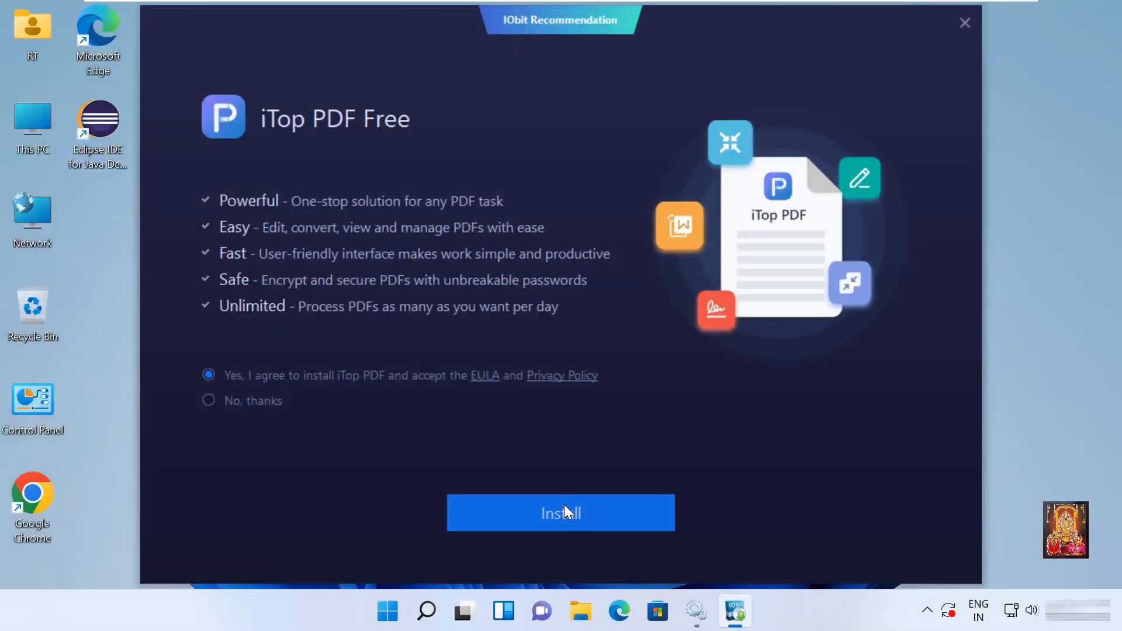
click(560, 512)
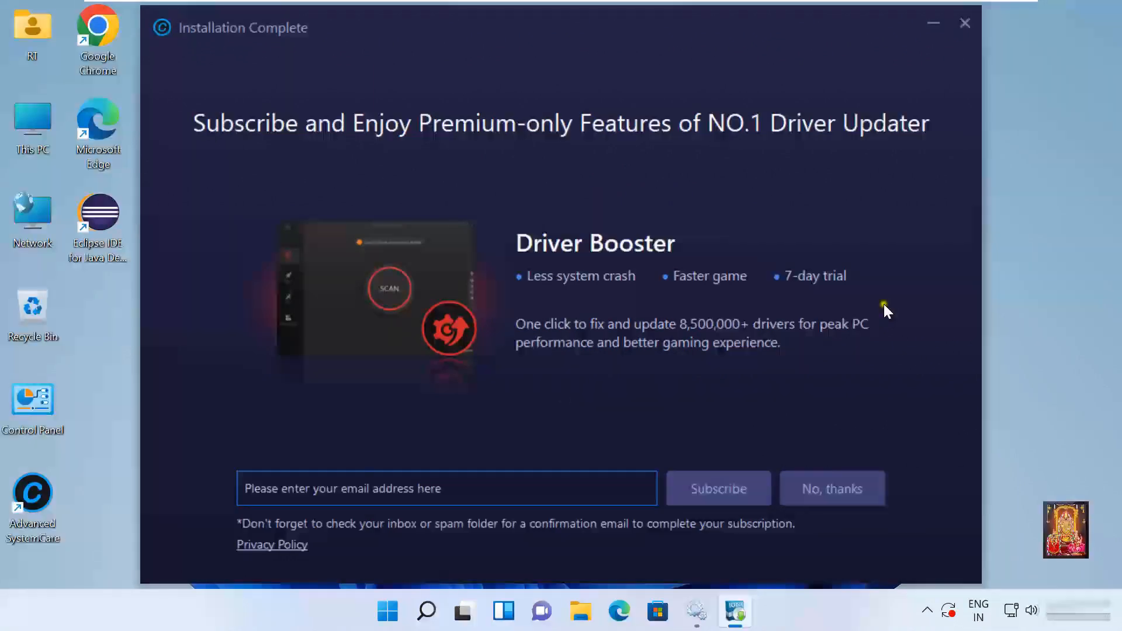
mouse_move(832, 489)
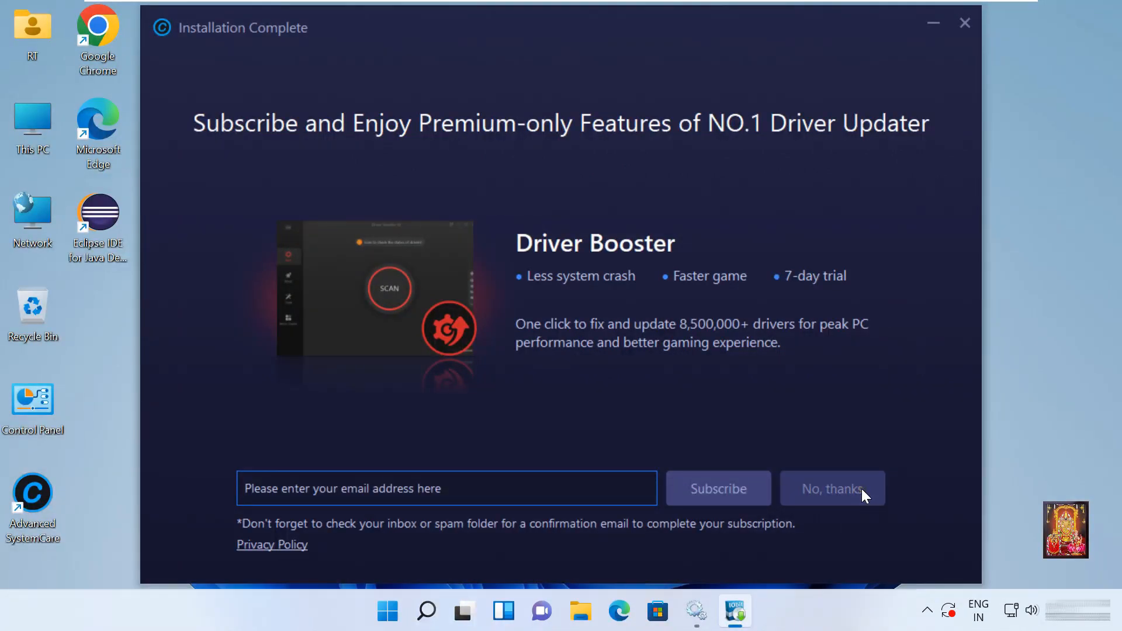
Decline the Driver Booster subscription and finish the installation
click(831, 489)
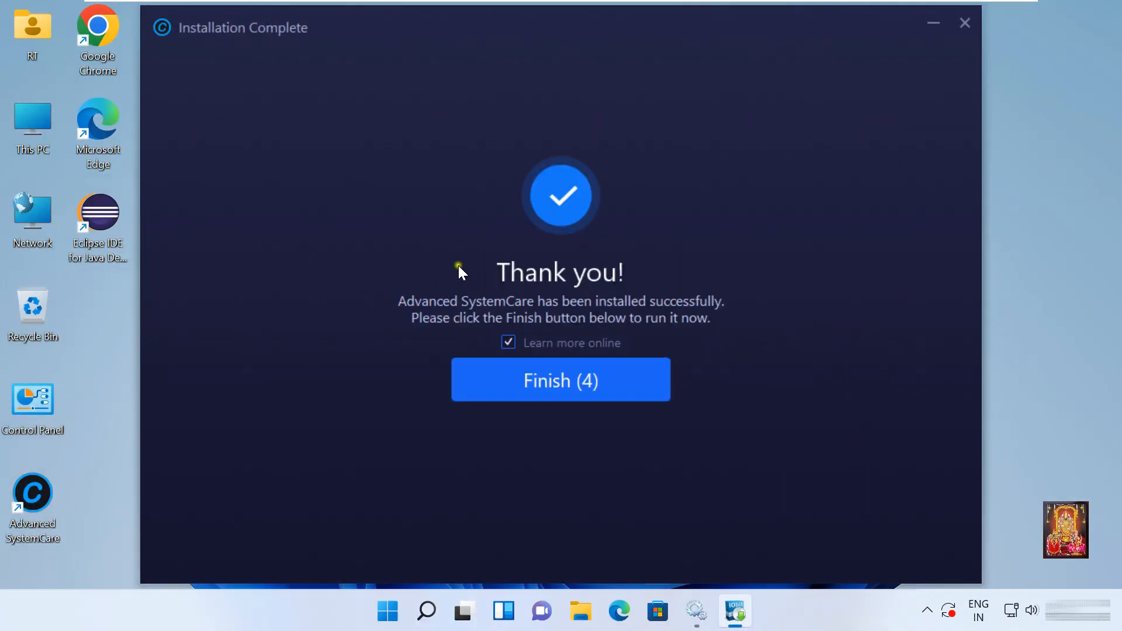
mouse_move(657, 334)
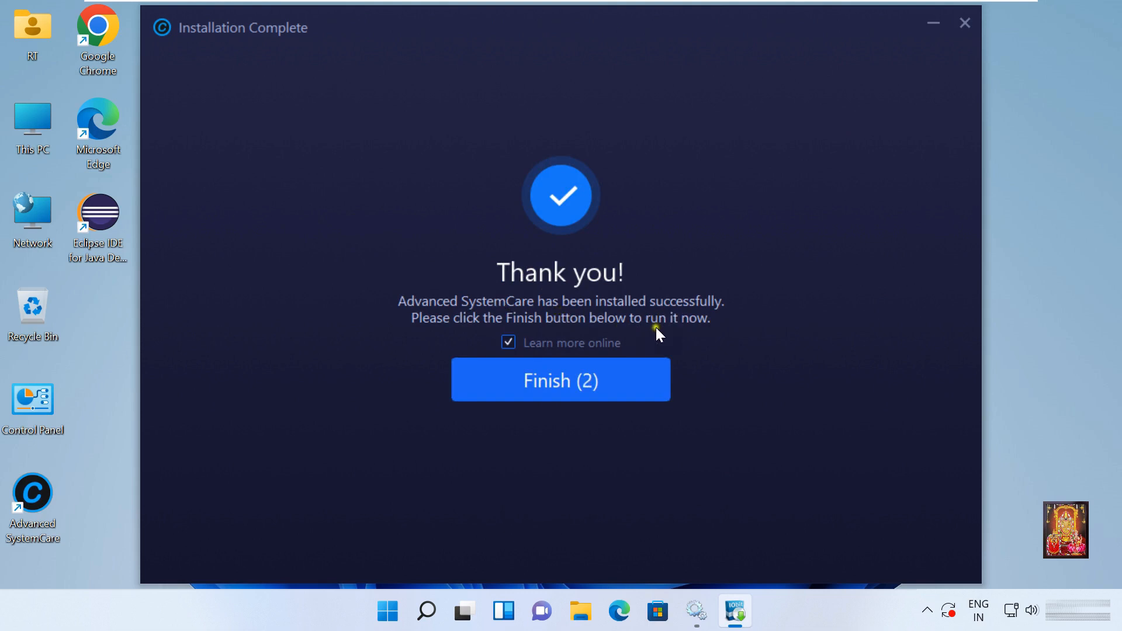
click(561, 379)
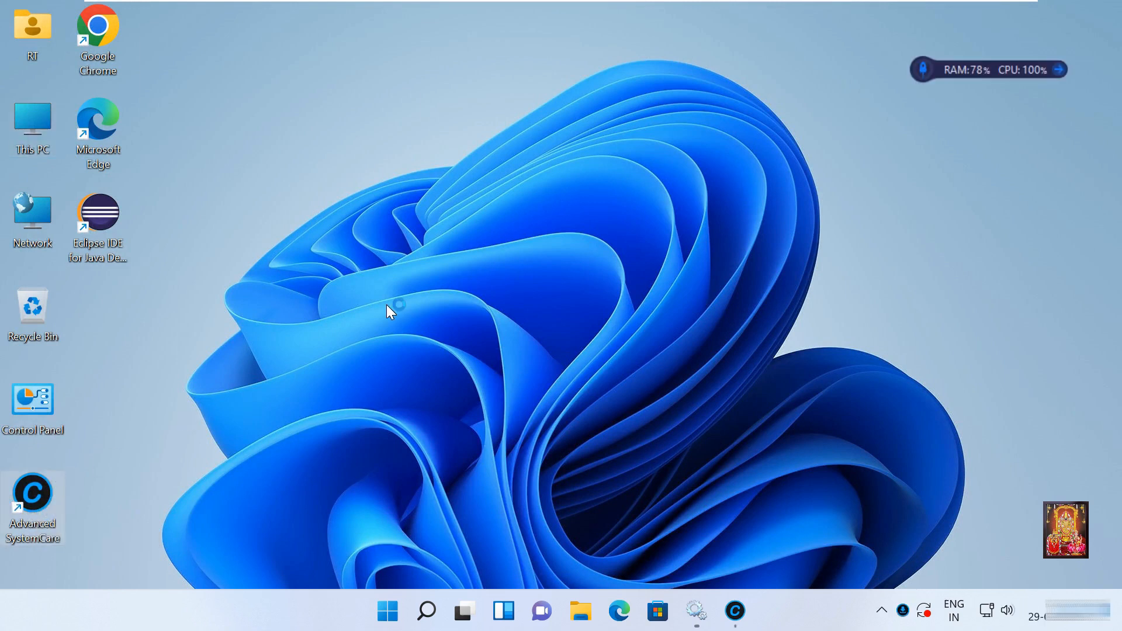
Launch Advanced SystemCare 16 Free from its desktop shortcut
double_click(32, 496)
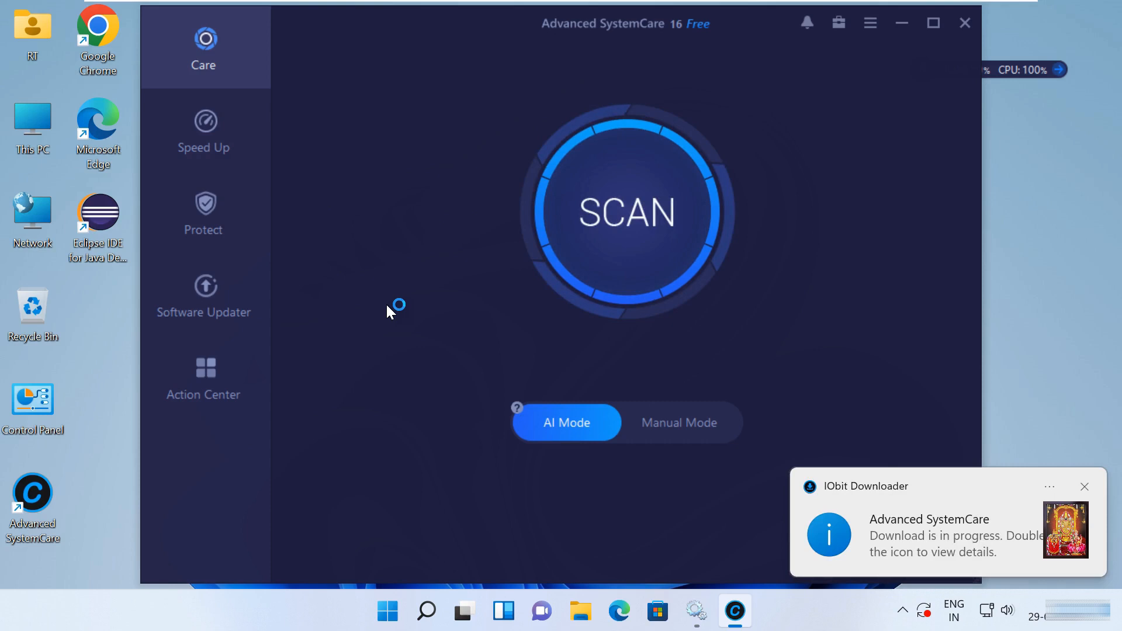
click(1085, 487)
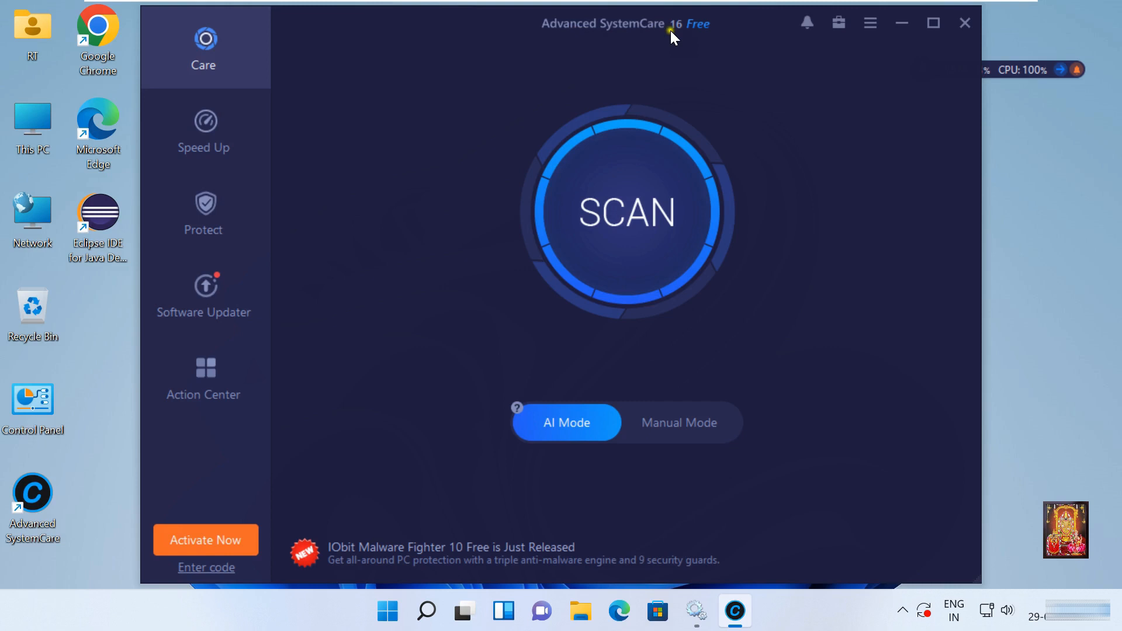
mouse_move(197, 583)
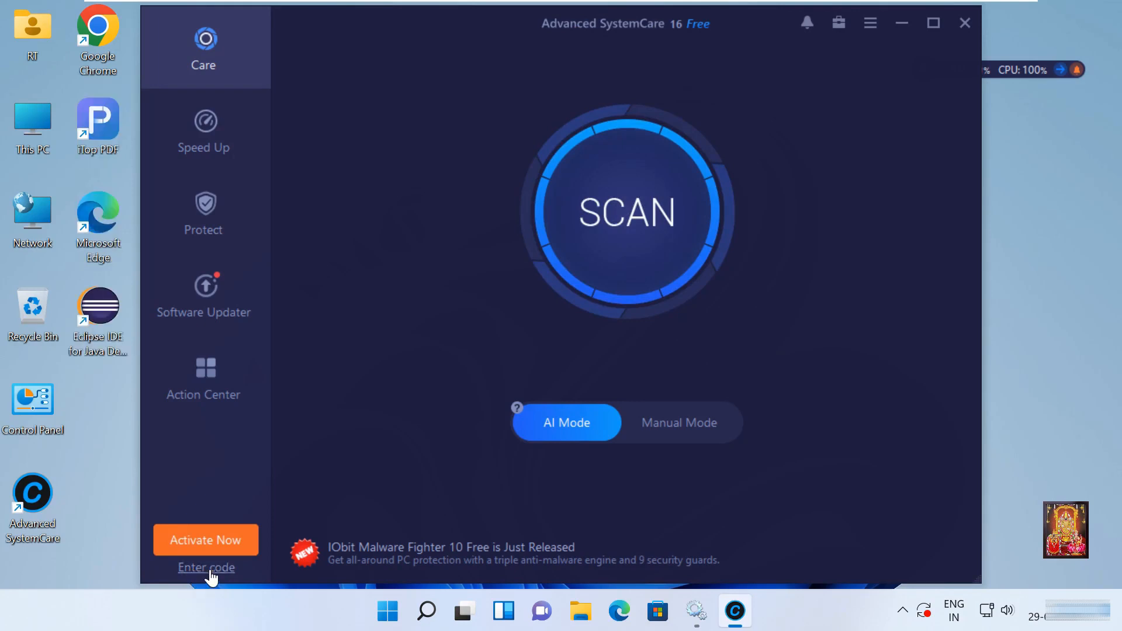
Paste the license code, register it, and confirm the activation message
click(206, 568)
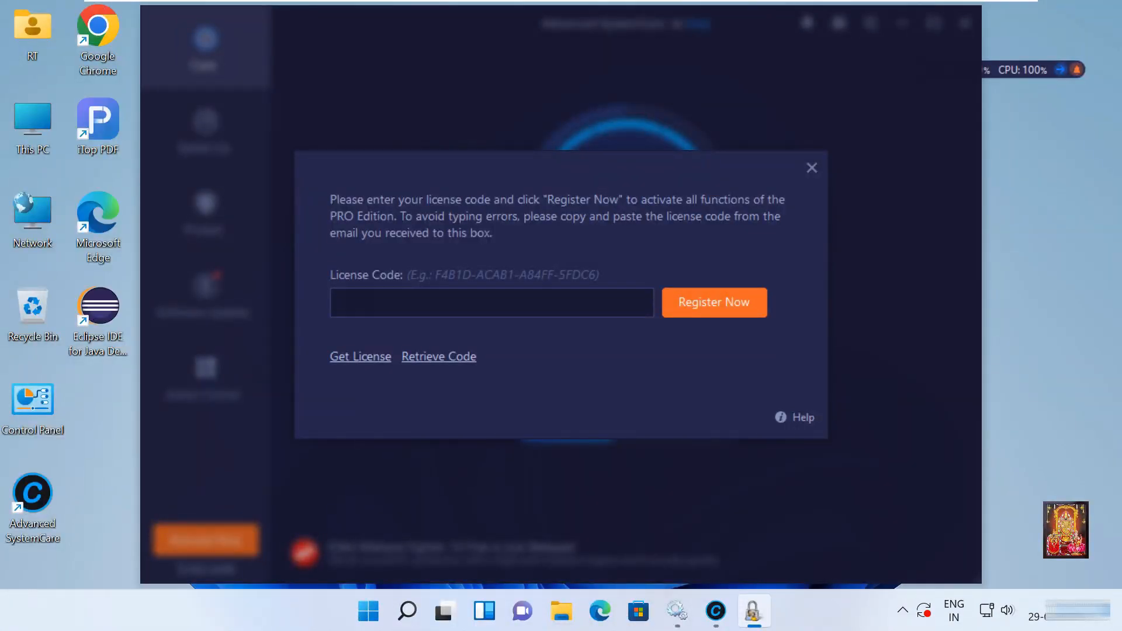
right_click(492, 302)
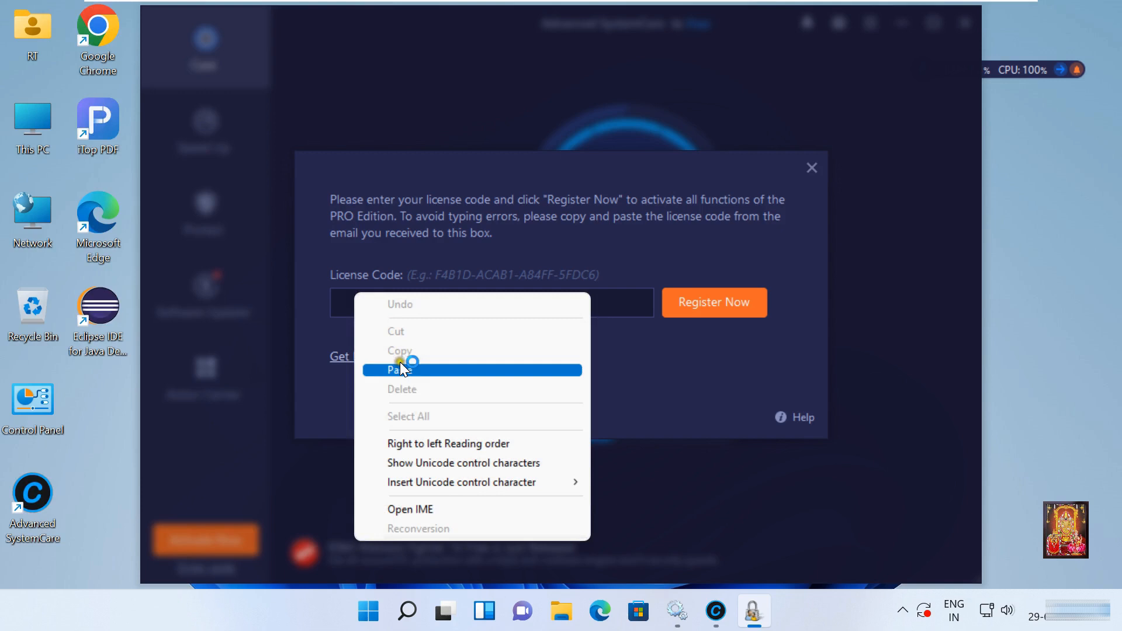
click(403, 370)
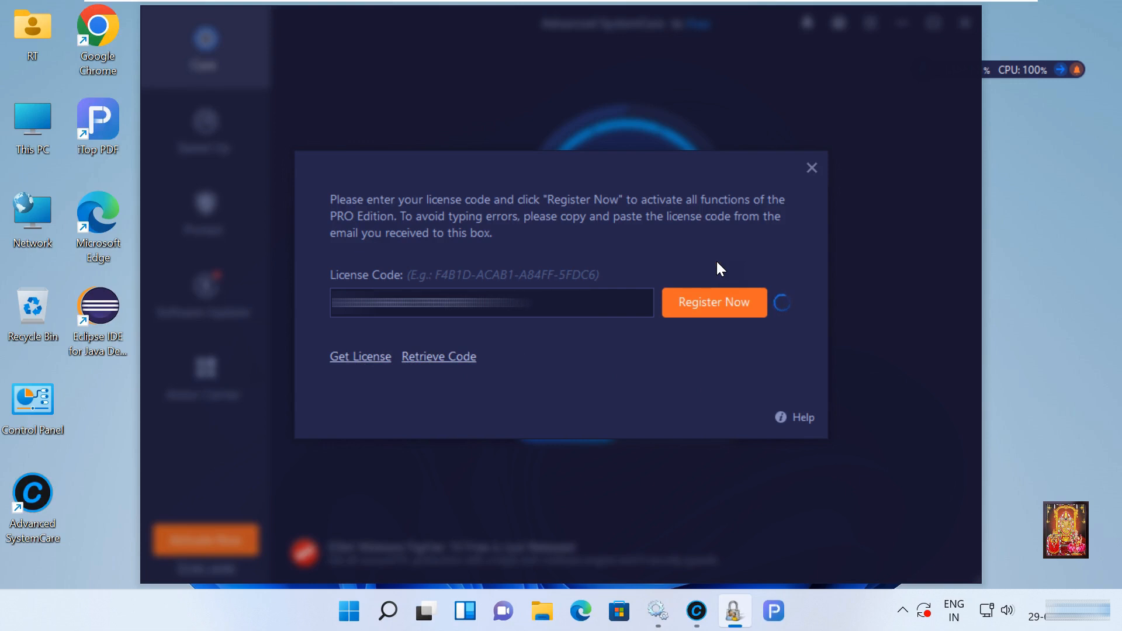
click(714, 301)
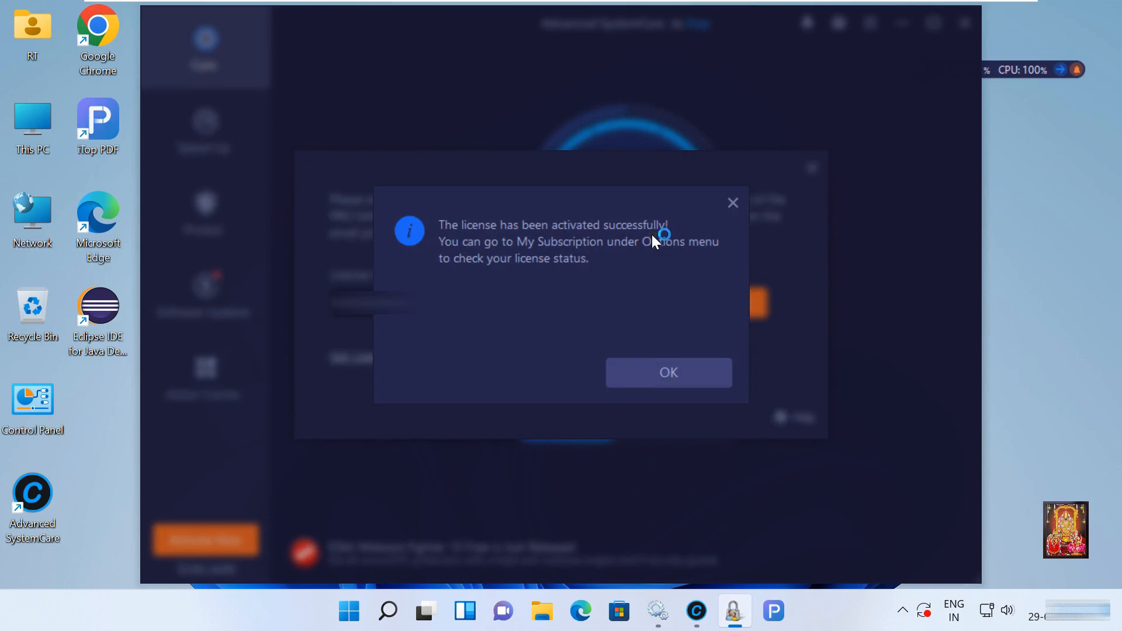
mouse_move(597, 265)
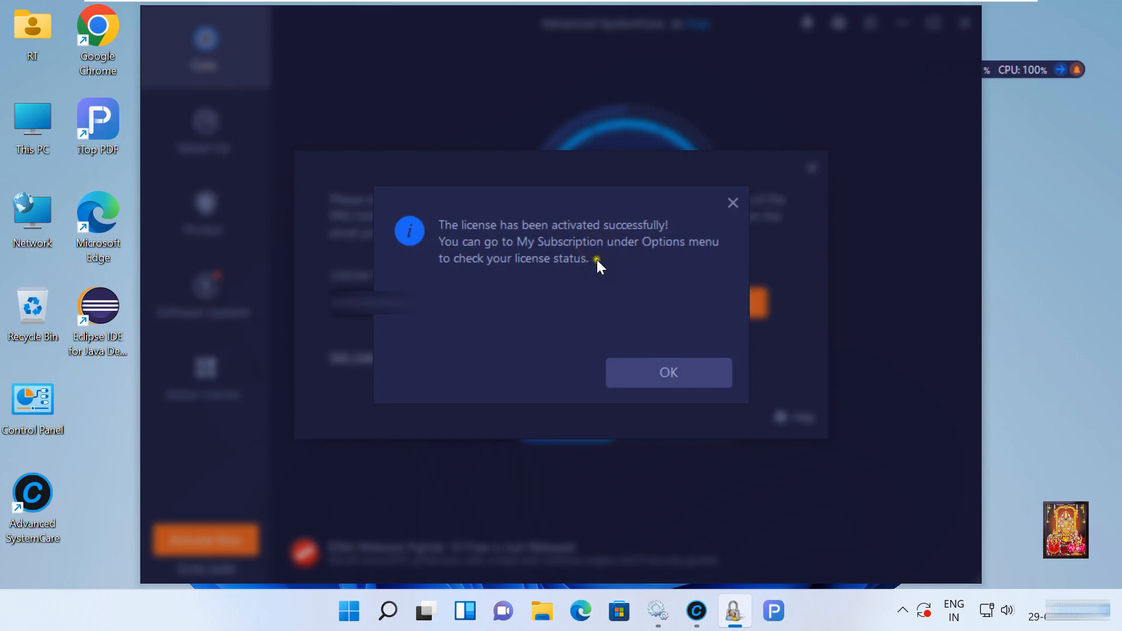
click(668, 372)
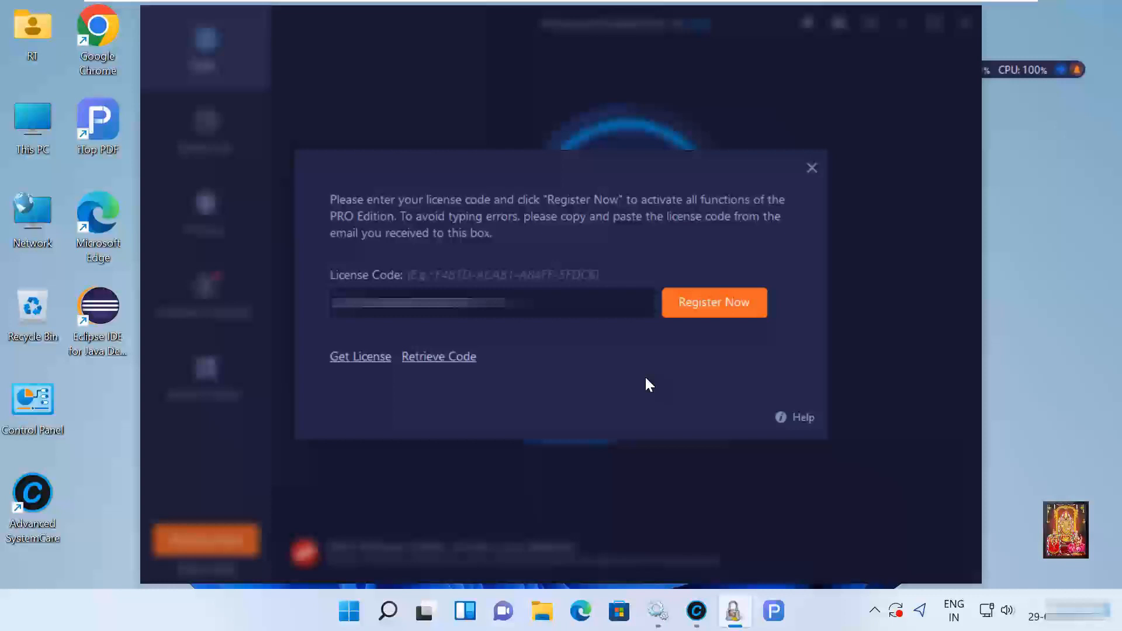
Dismiss the license code window, confirm the 16 Pro title, and close Advanced SystemCare
click(812, 168)
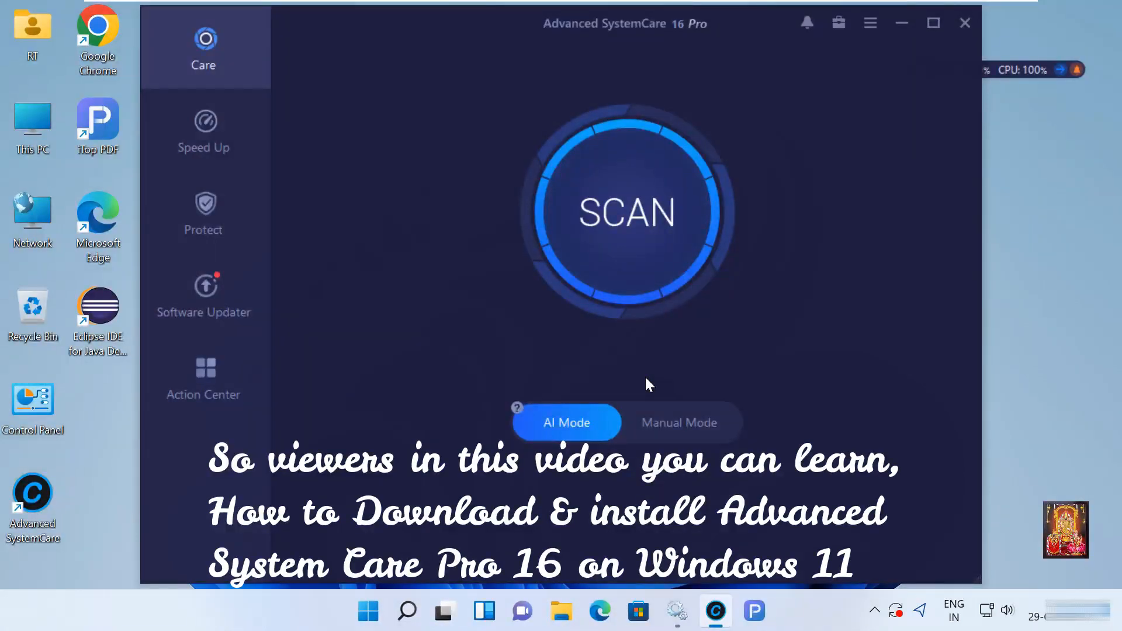
click(963, 22)
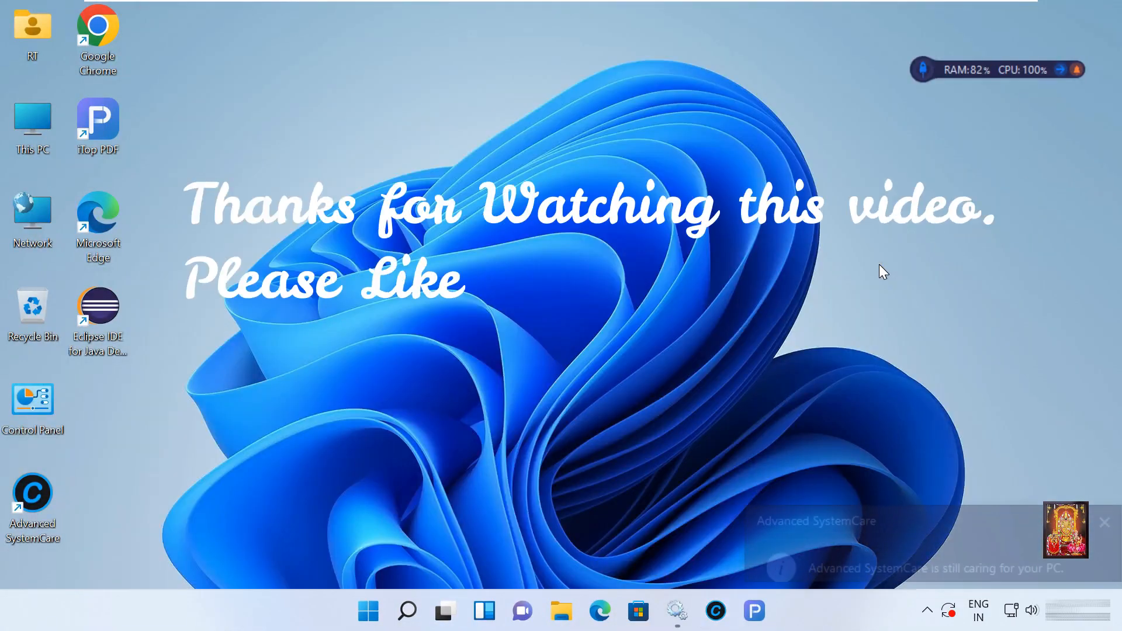